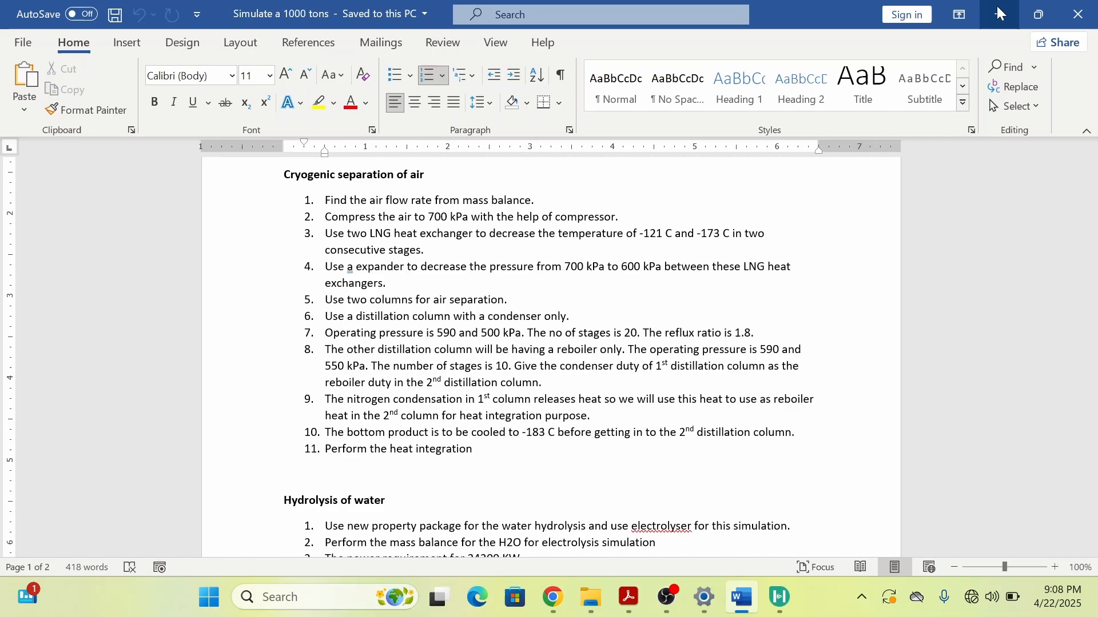
Read the cryogenic air separation steps in Word, then bring up the green ammonia calculations PDF.
click(478, 449)
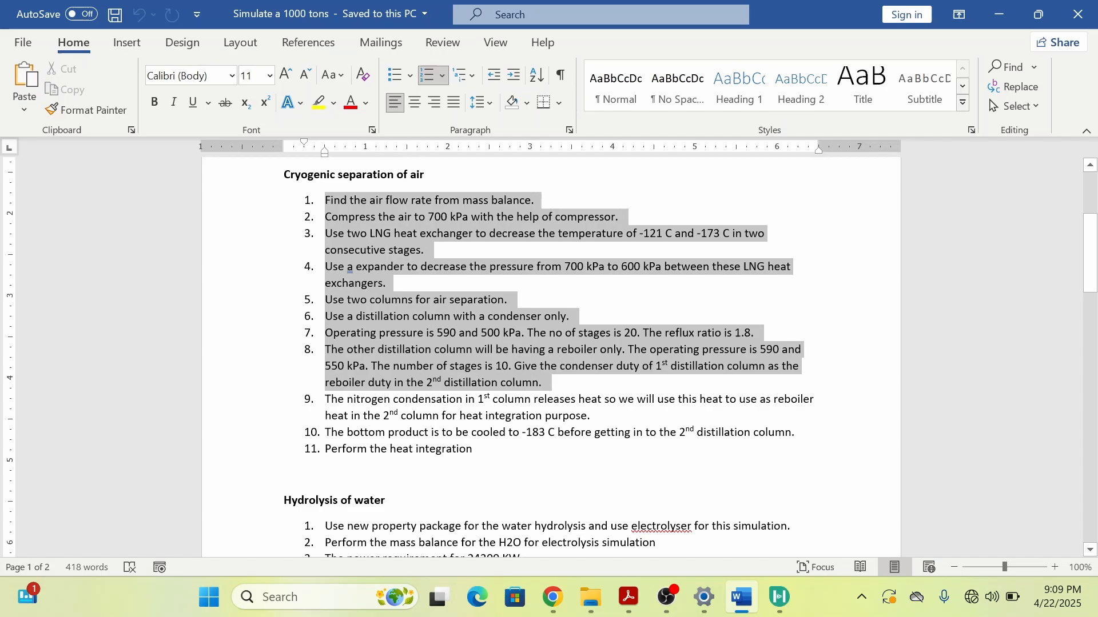
click(626, 597)
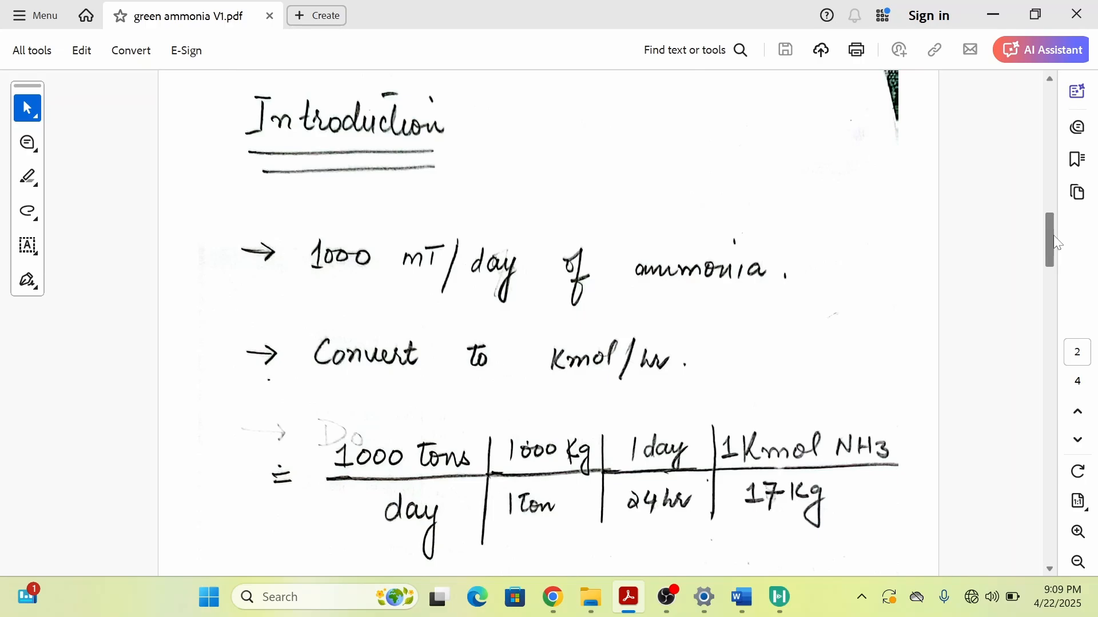
Scroll the notes through the N2, H2 and 1550 kgmol air results, then return to Word.
scroll(down, 3)
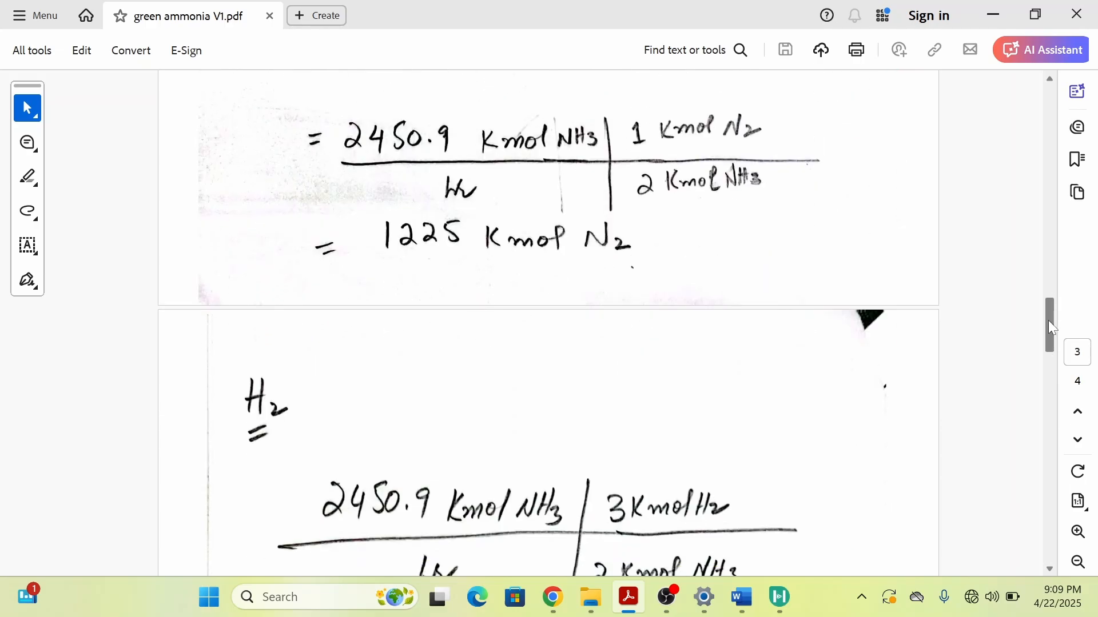
scroll(down, 3)
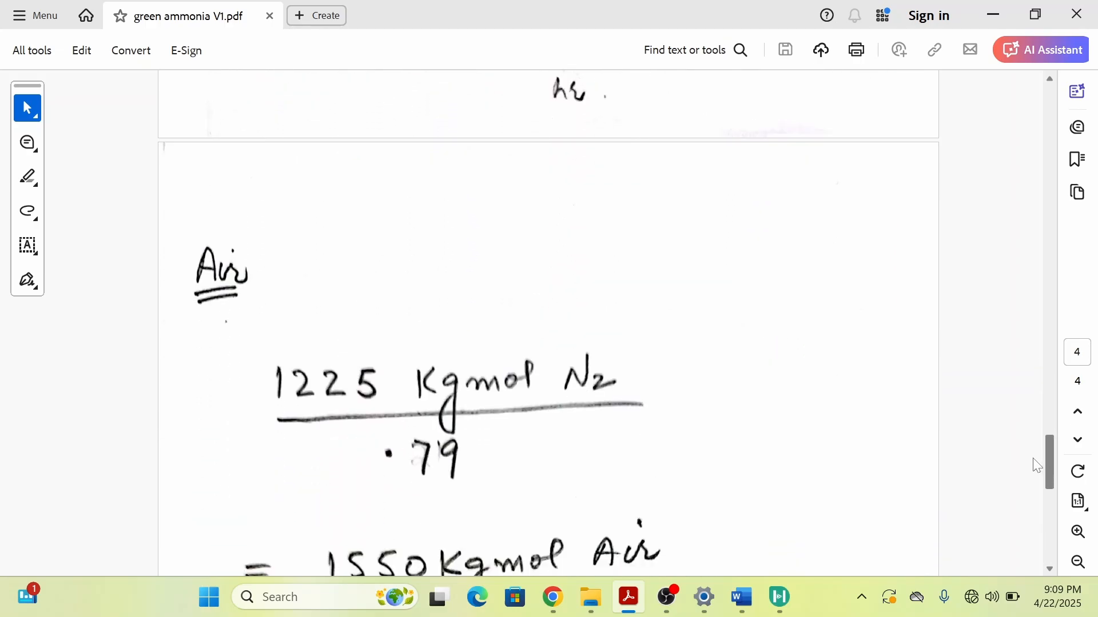
scroll(down, 3)
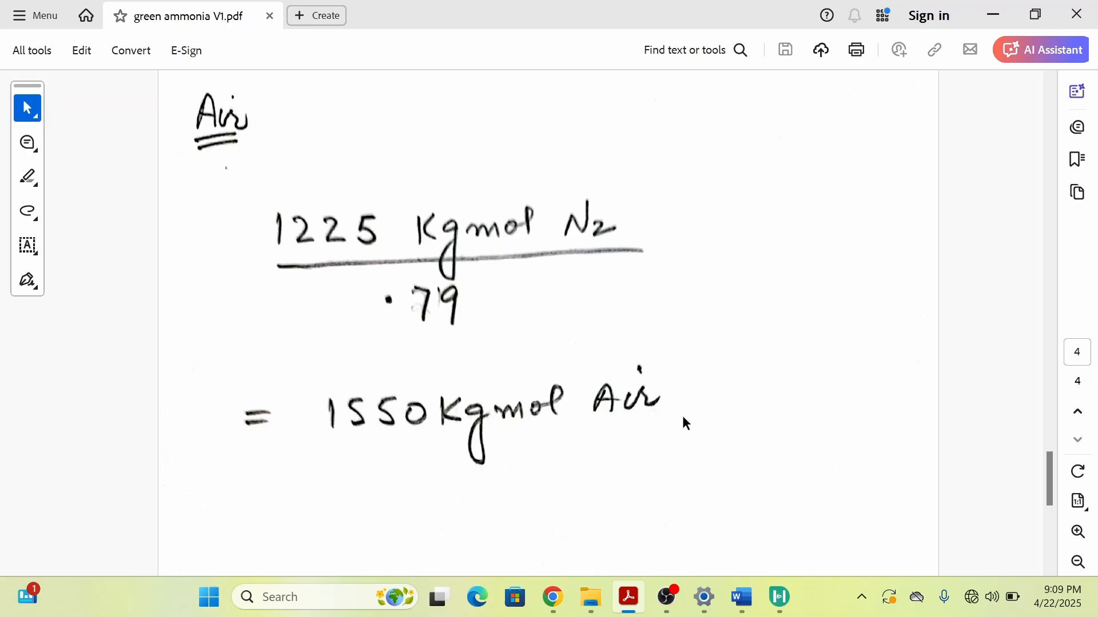
mouse_move(476, 405)
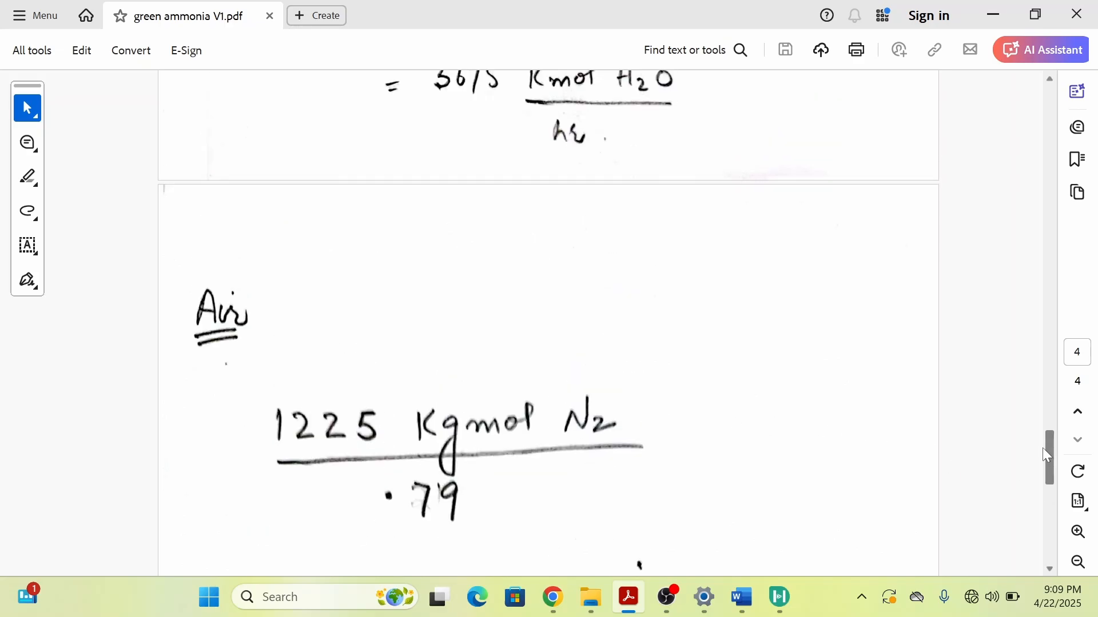
scroll(down, 3)
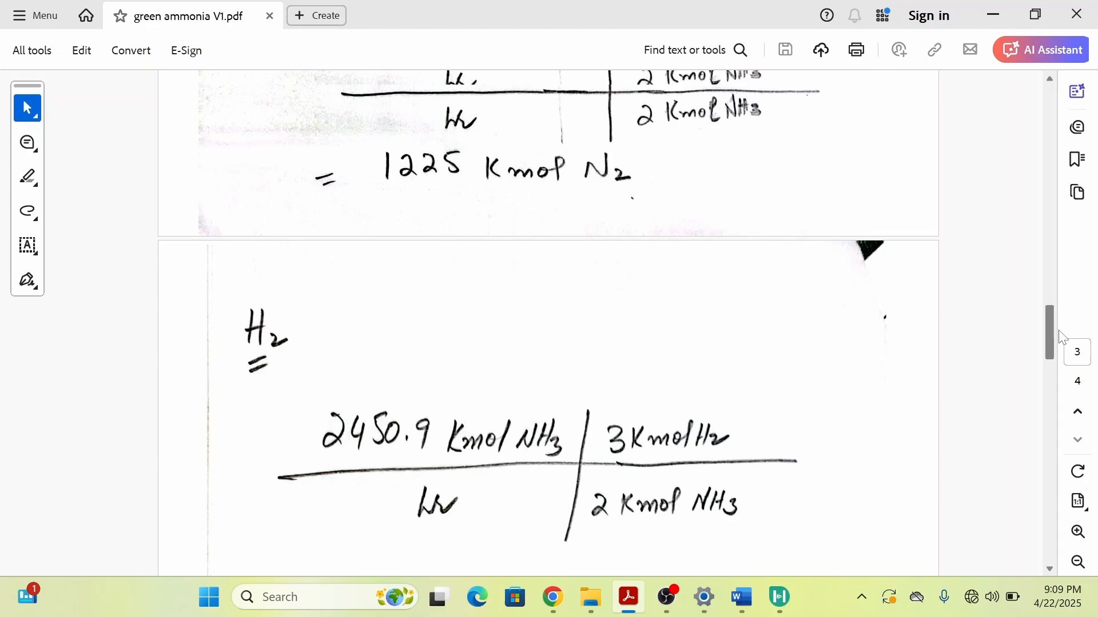
key(alt+tab)
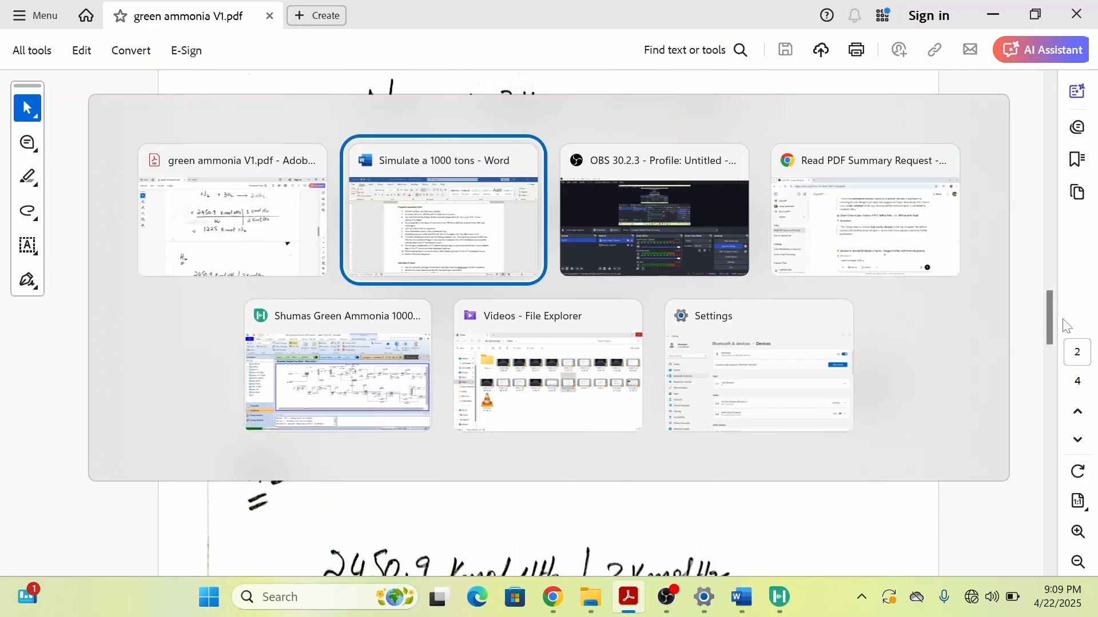
click(442, 210)
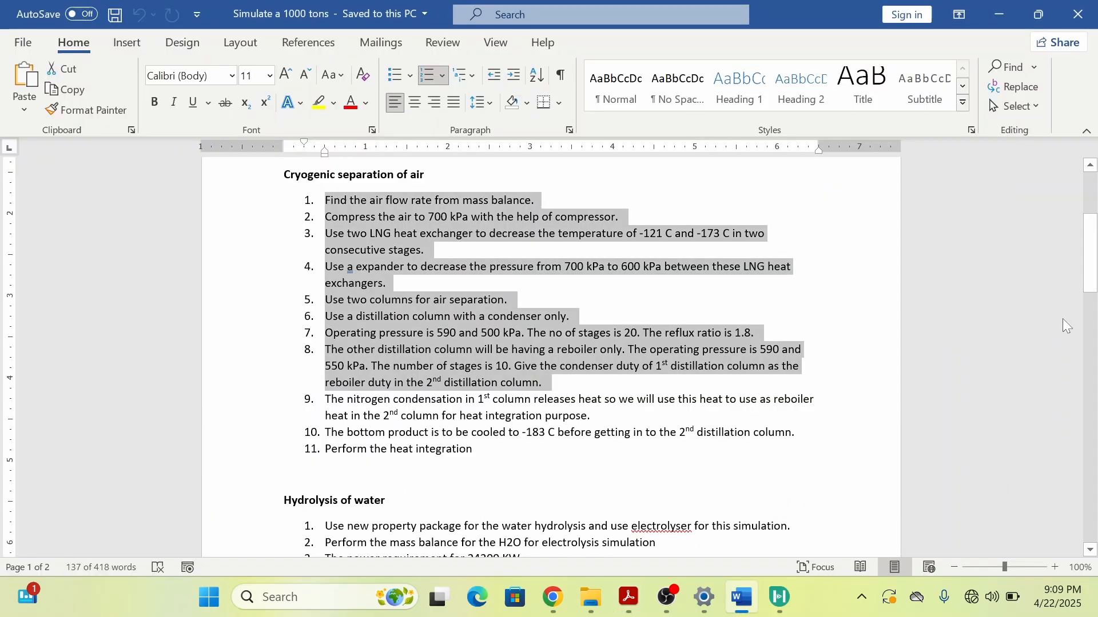
Glance at the ammonia flowsheet, switch to the blank YouVGAmm case, then return to Word.
key(alt+tab)
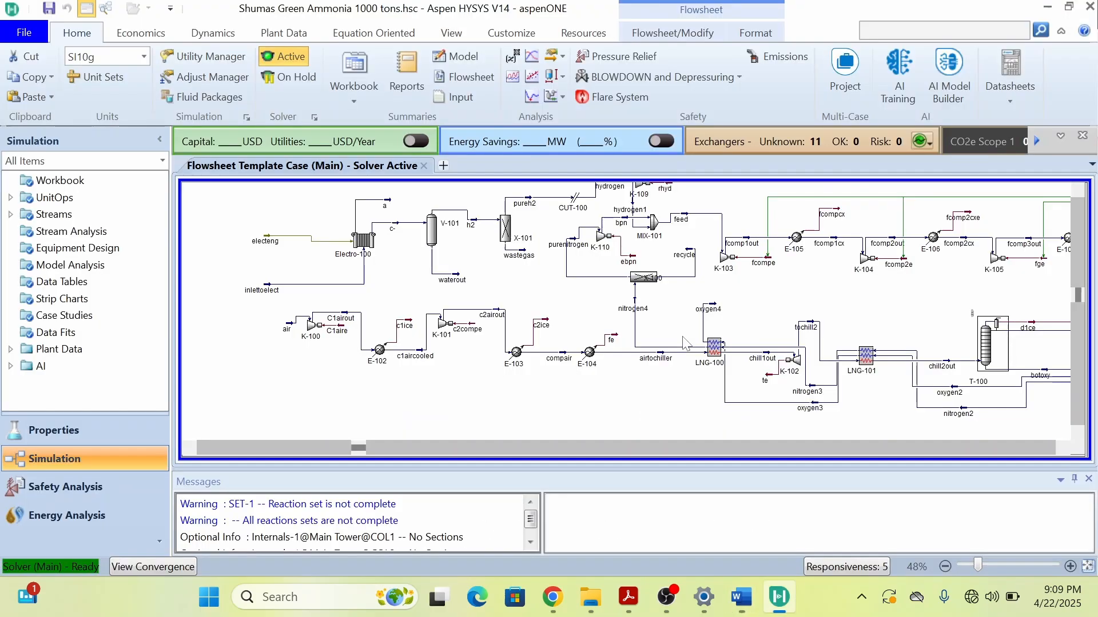
mouse_move(458, 363)
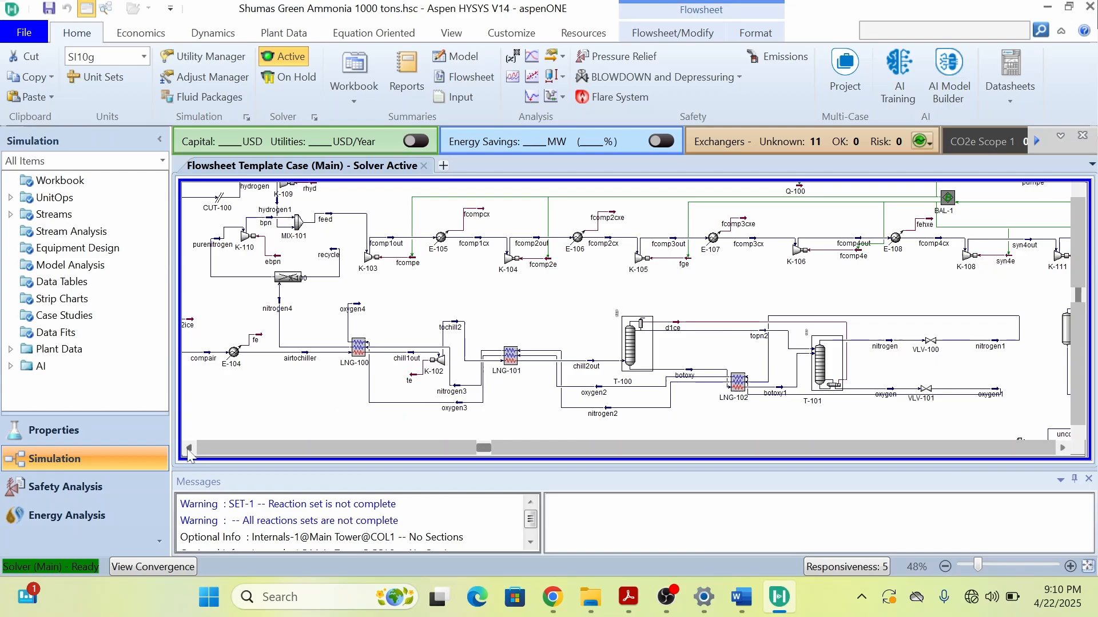
click(23, 32)
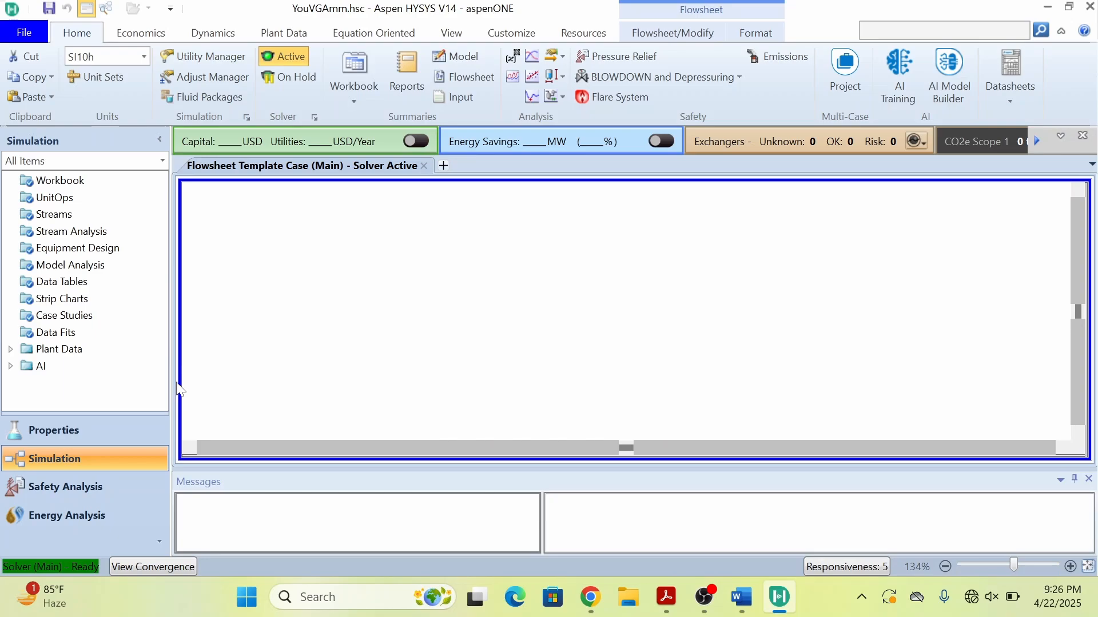
key(alt+tab)
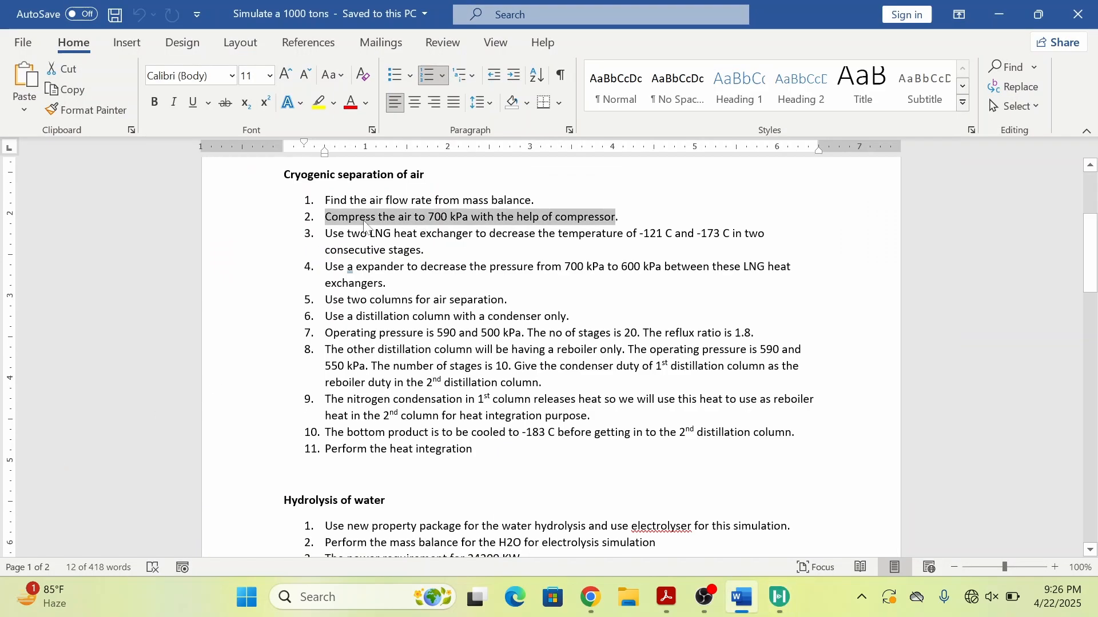
Highlight the 700 kPa compression target in Word, then switch to the HYSYS case.
click(366, 216)
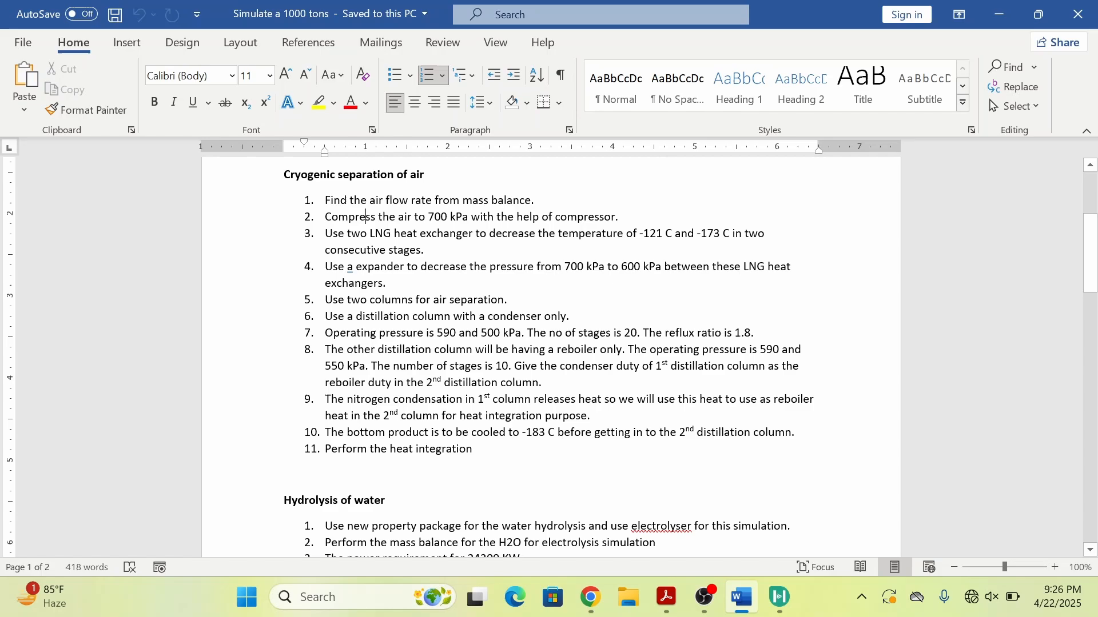
drag(416, 216, 471, 217)
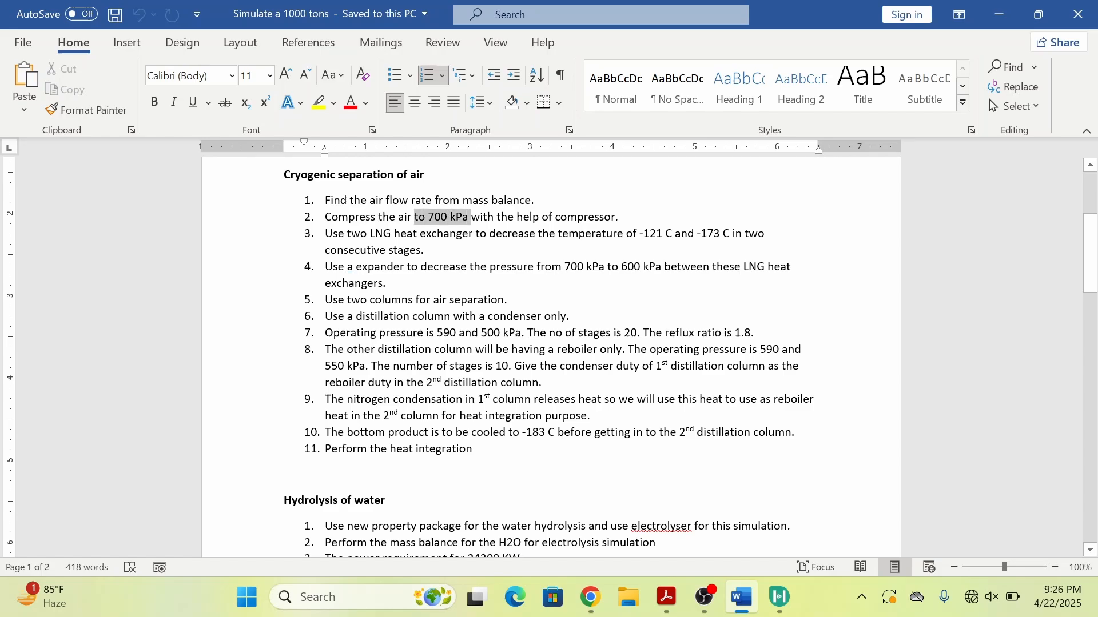
key(alt)
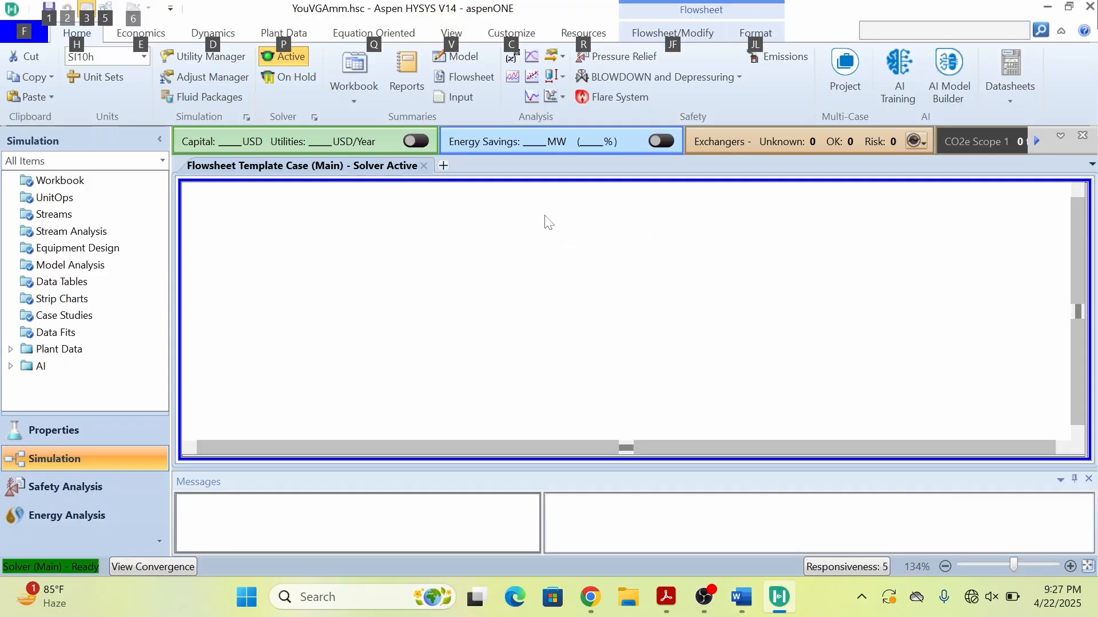
mouse_move(305, 283)
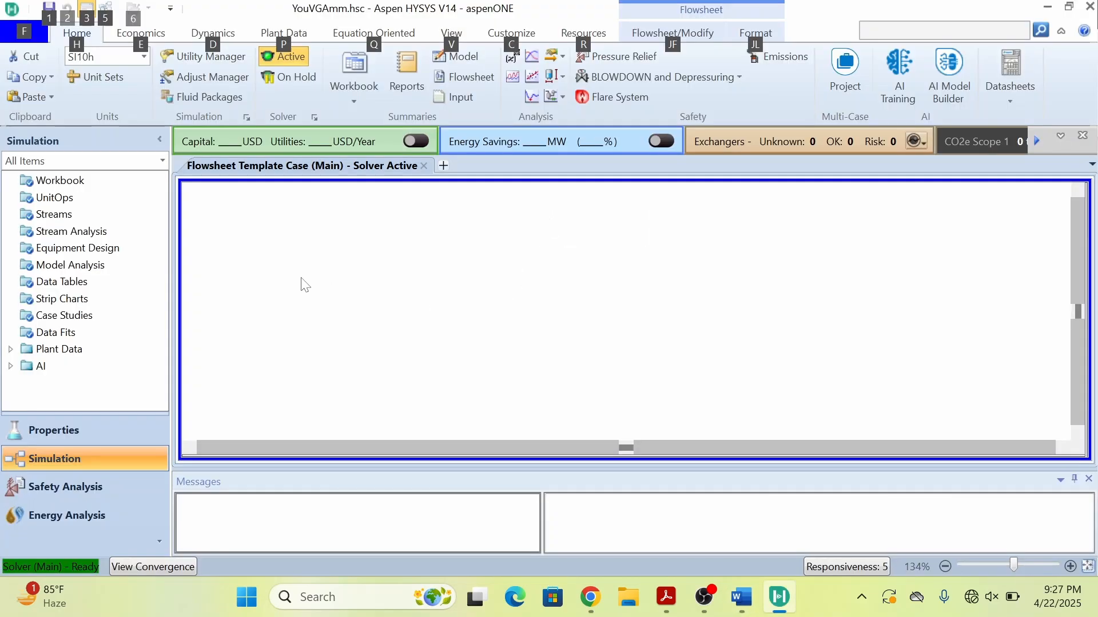
mouse_move(352, 391)
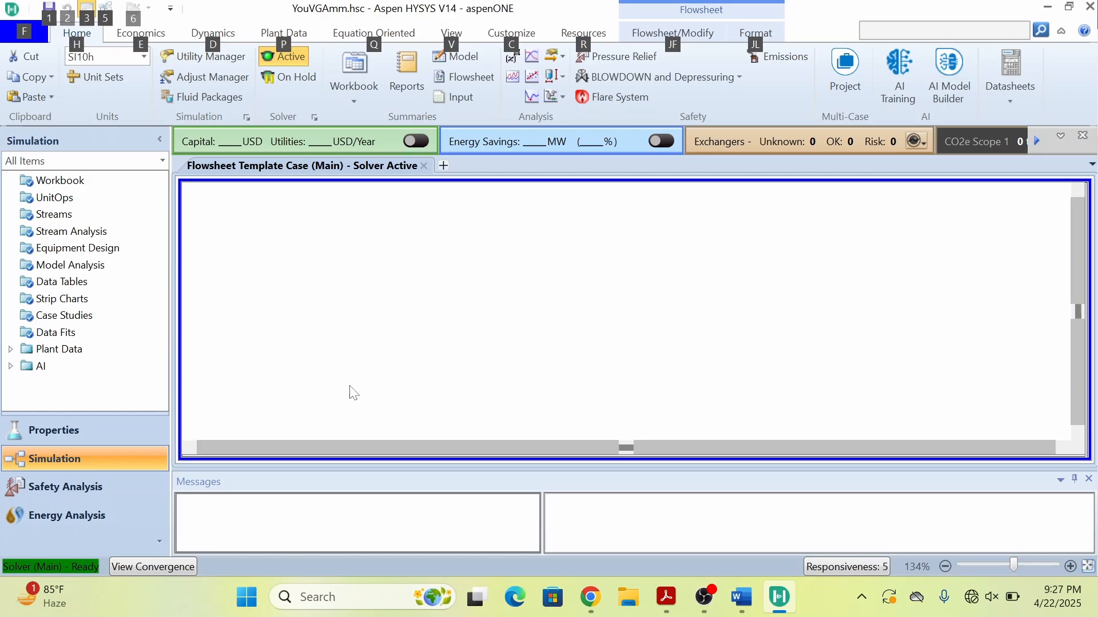
mouse_move(318, 399)
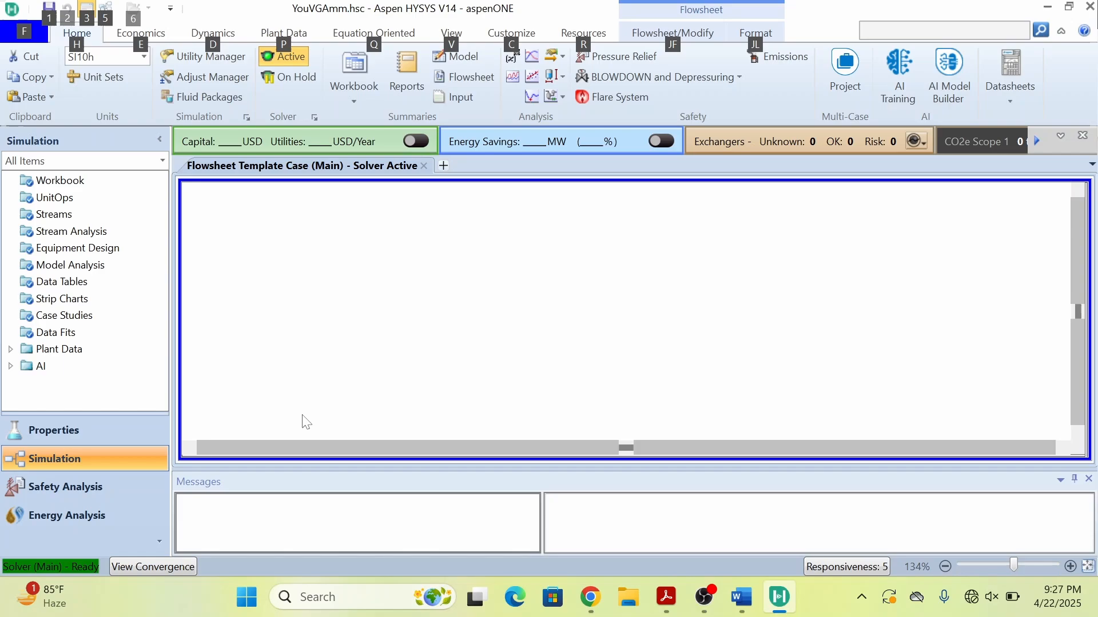
mouse_move(376, 384)
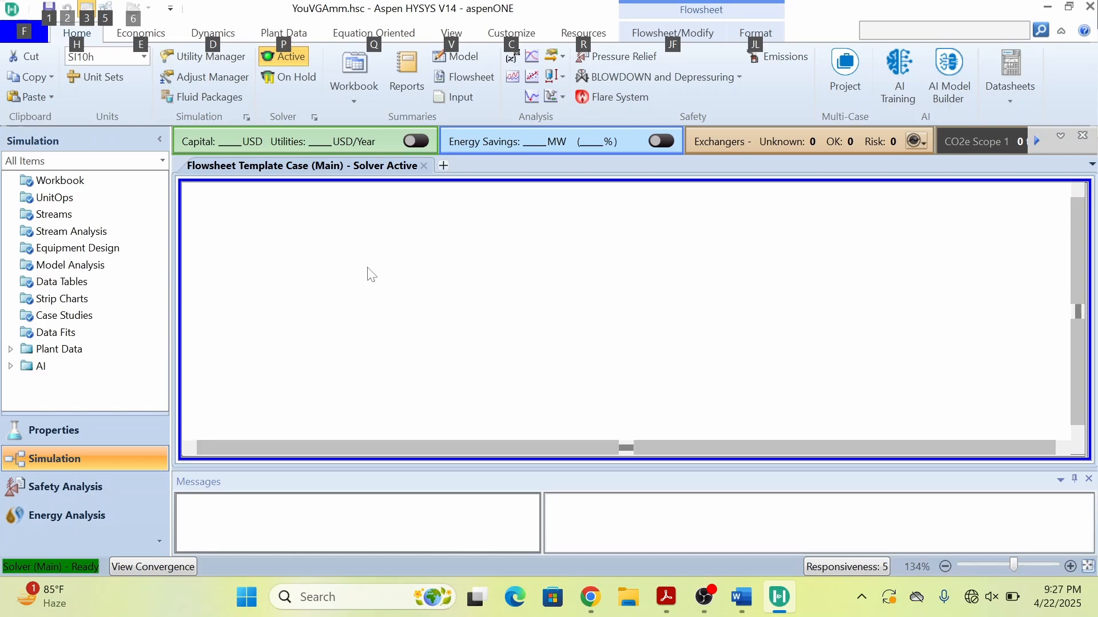
mouse_move(312, 299)
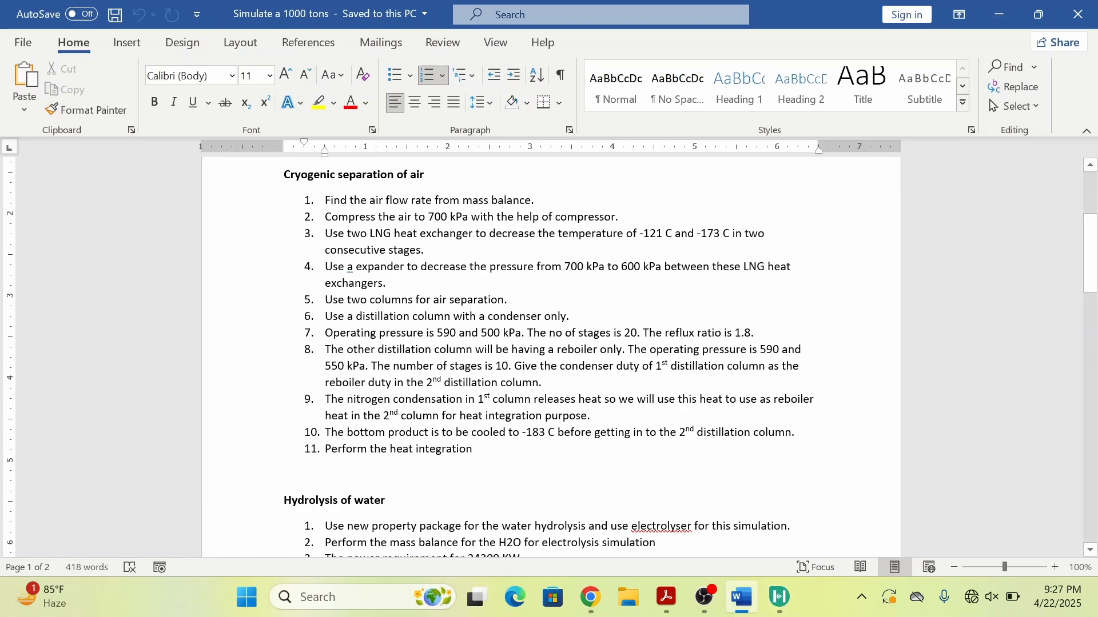
text(Comp)
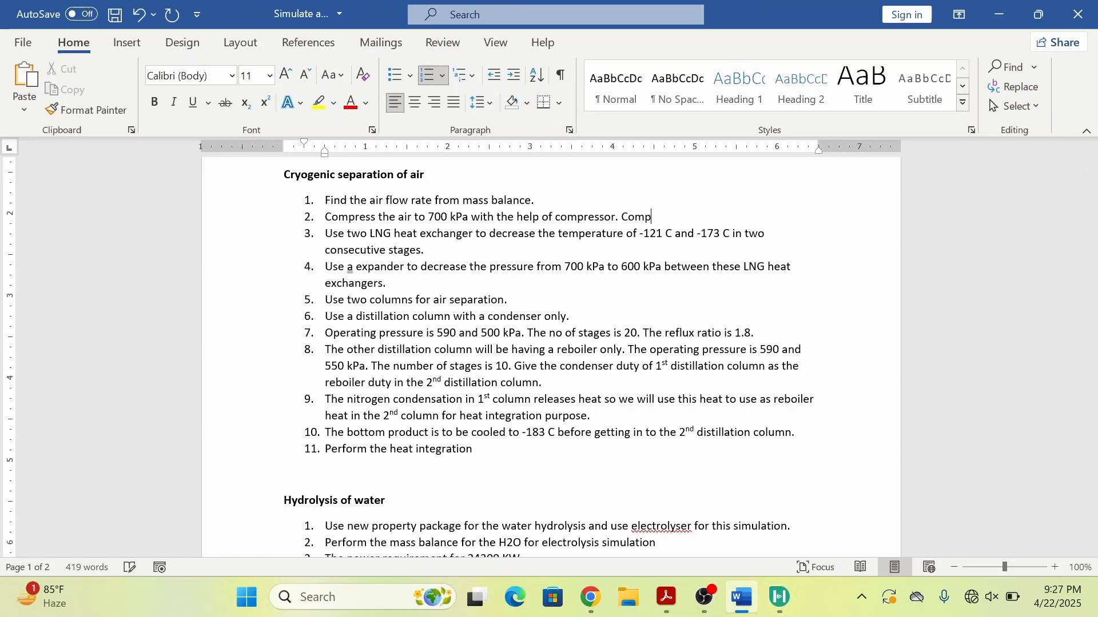
text(ression as)
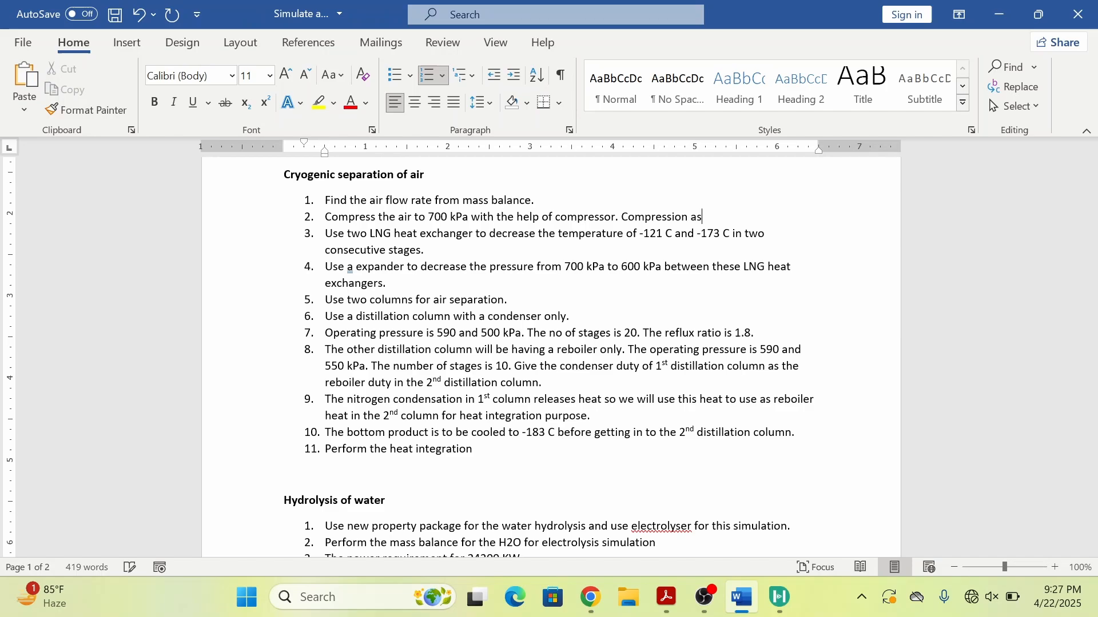
text(1.881)
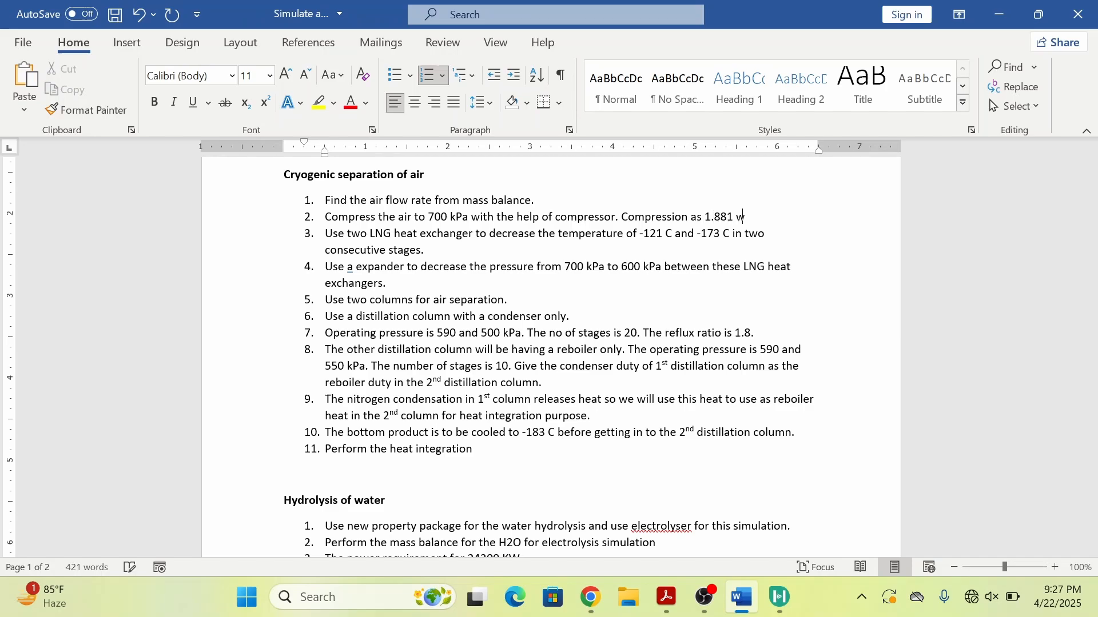
text(with 3 compressor)
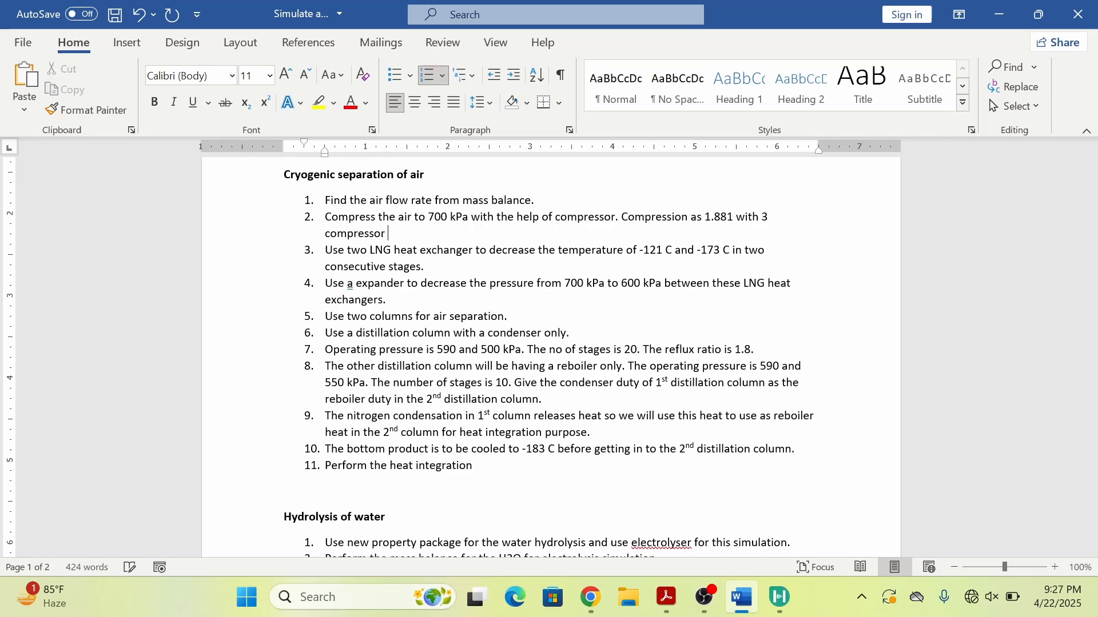
text(stages.)
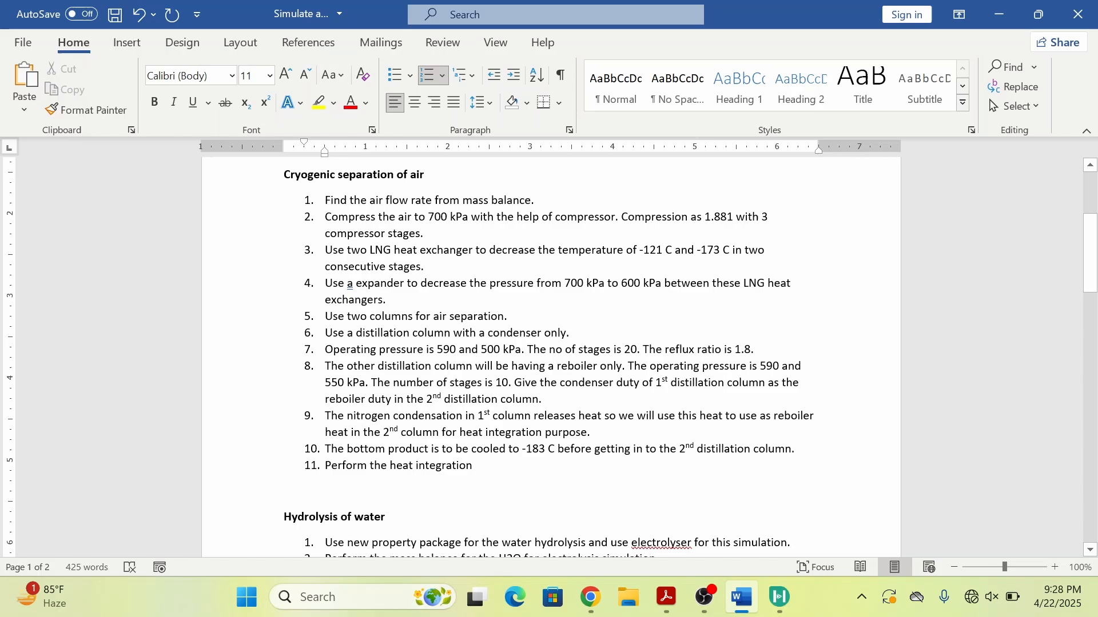
click(590, 597)
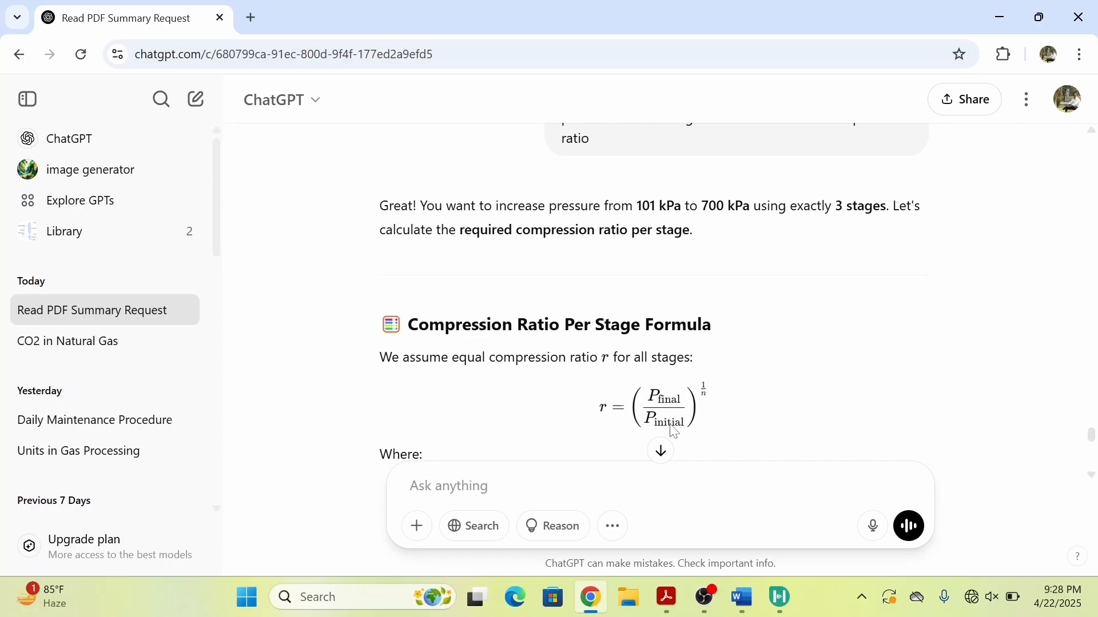
mouse_move(710, 395)
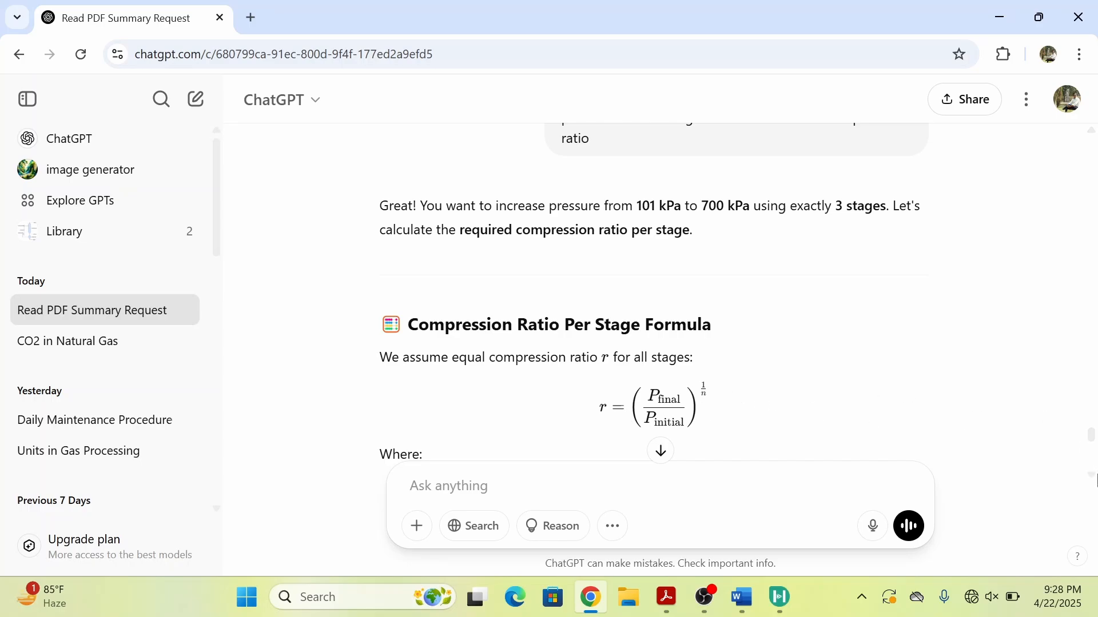
scroll(down, 3)
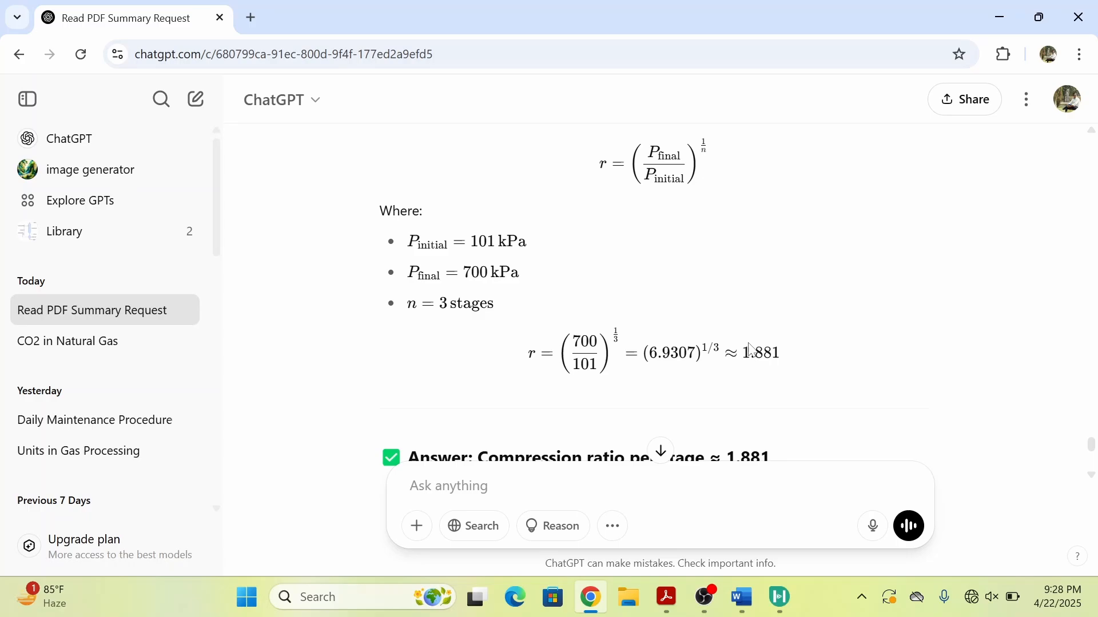
mouse_move(796, 350)
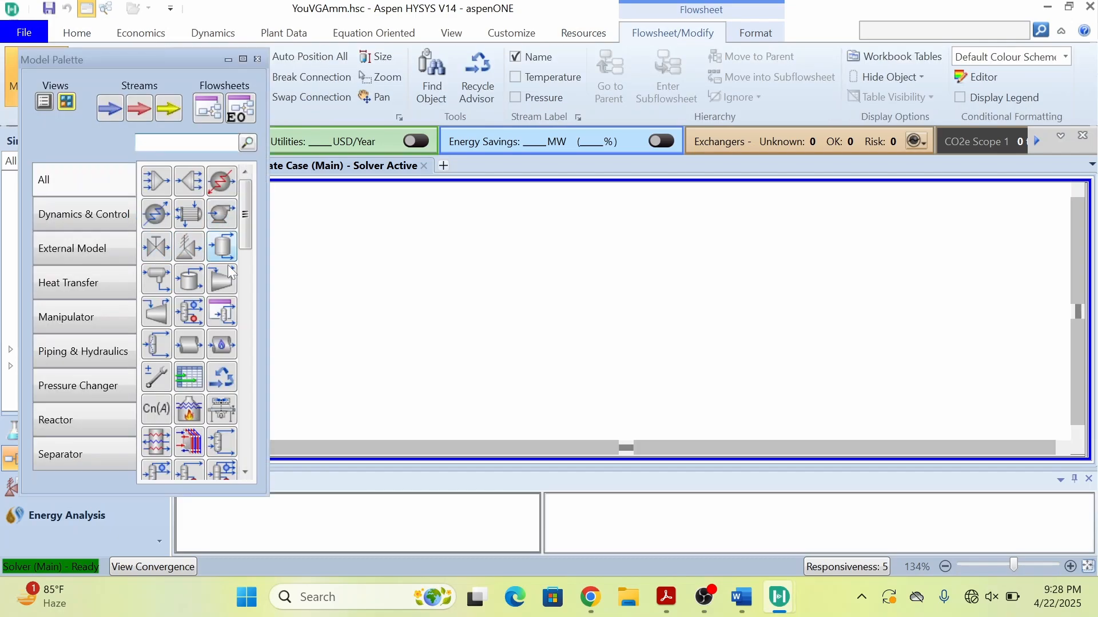
Drop compressors K-100, K-101 and K-102 onto the flowsheet and open K-100's form.
click(221, 278)
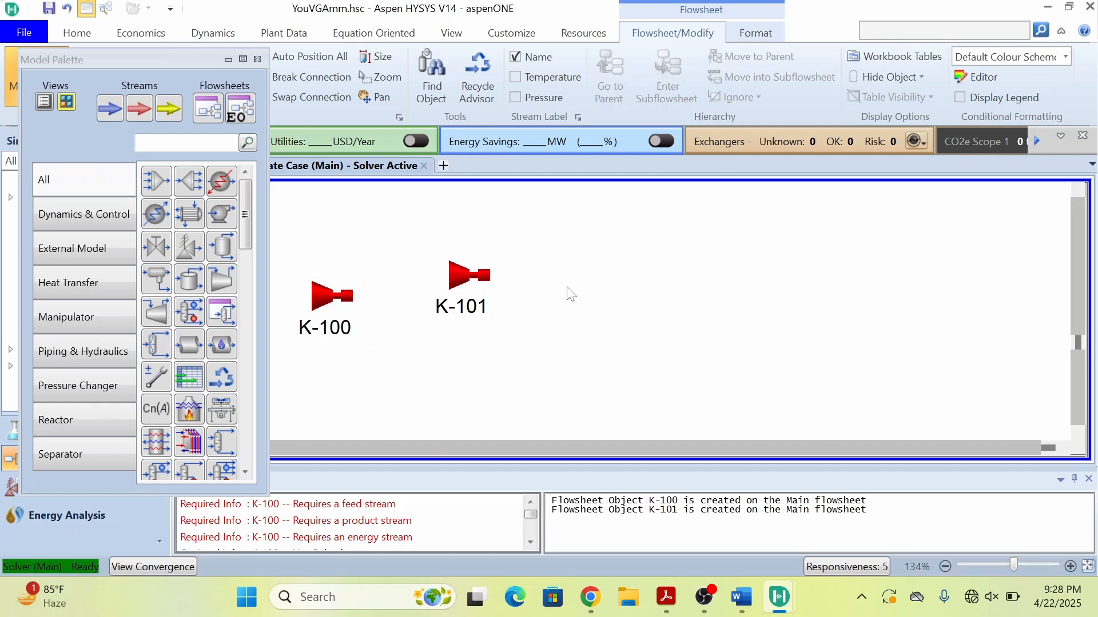
drag(461, 276, 514, 302)
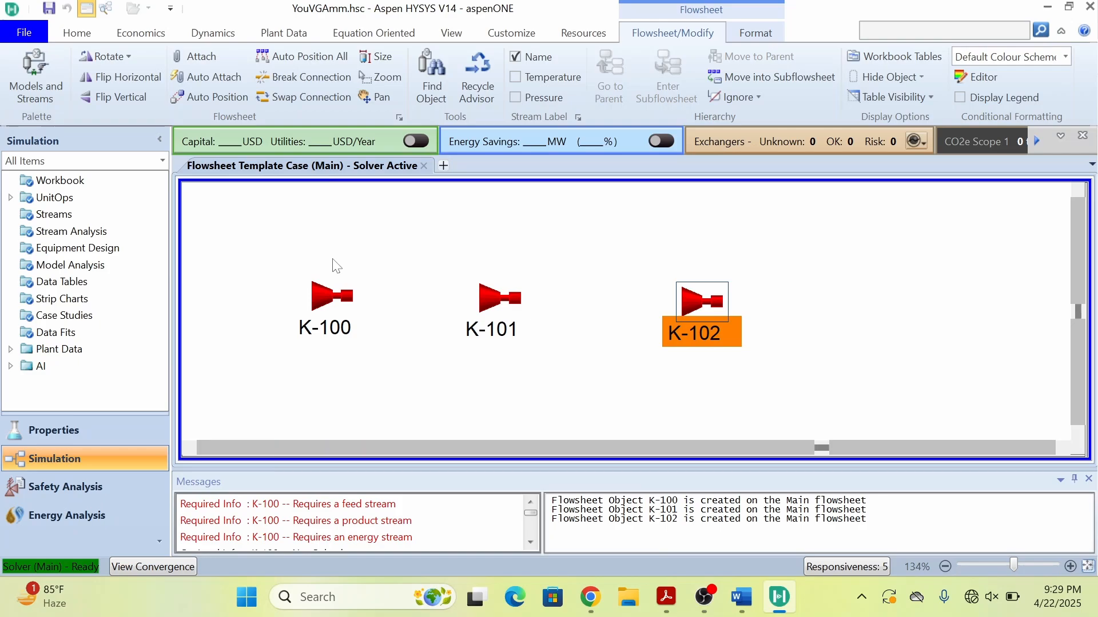
double_click(329, 294)
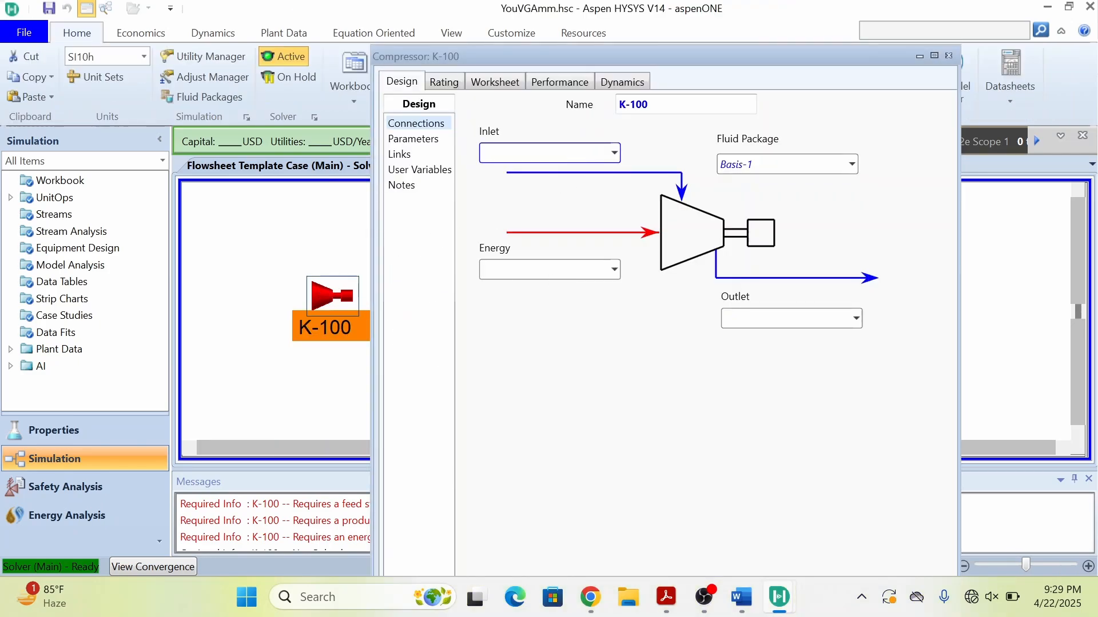
Connect K-100 to inlet Cair1in, outlet Cair1out and energy stream Cair1e.
text(air)
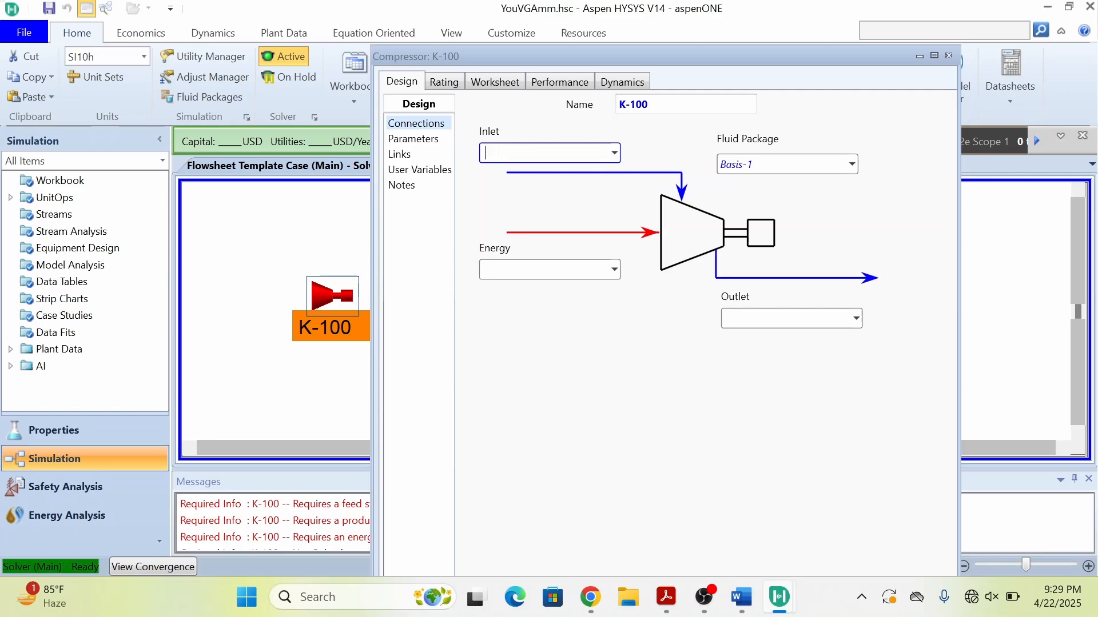
text(Cair1in)
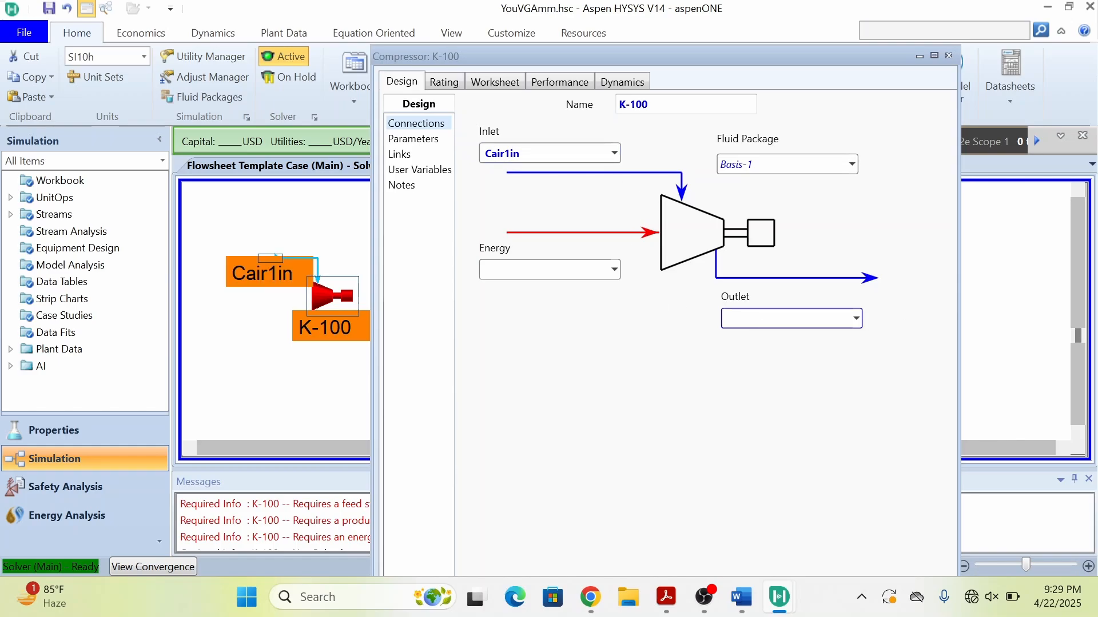
text(Cair1out)
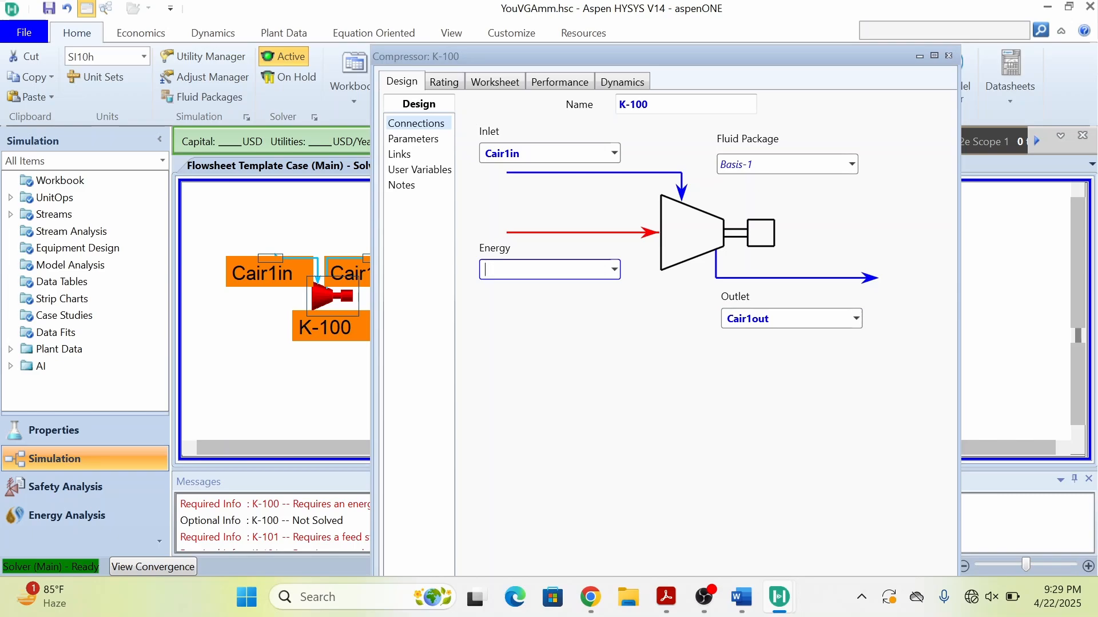
text(C)
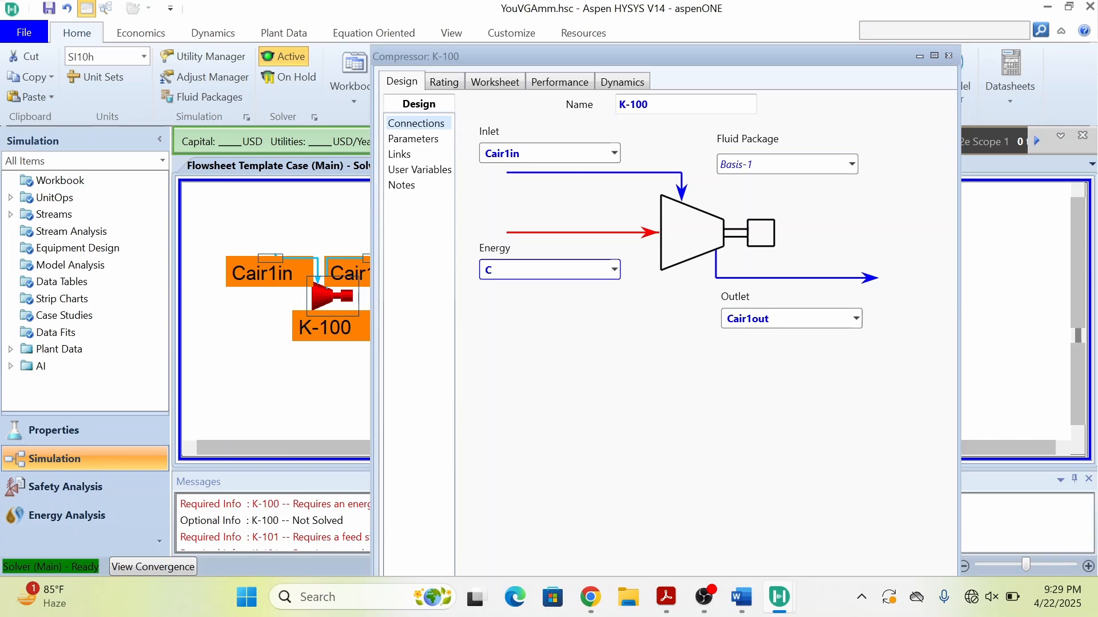
text(air)
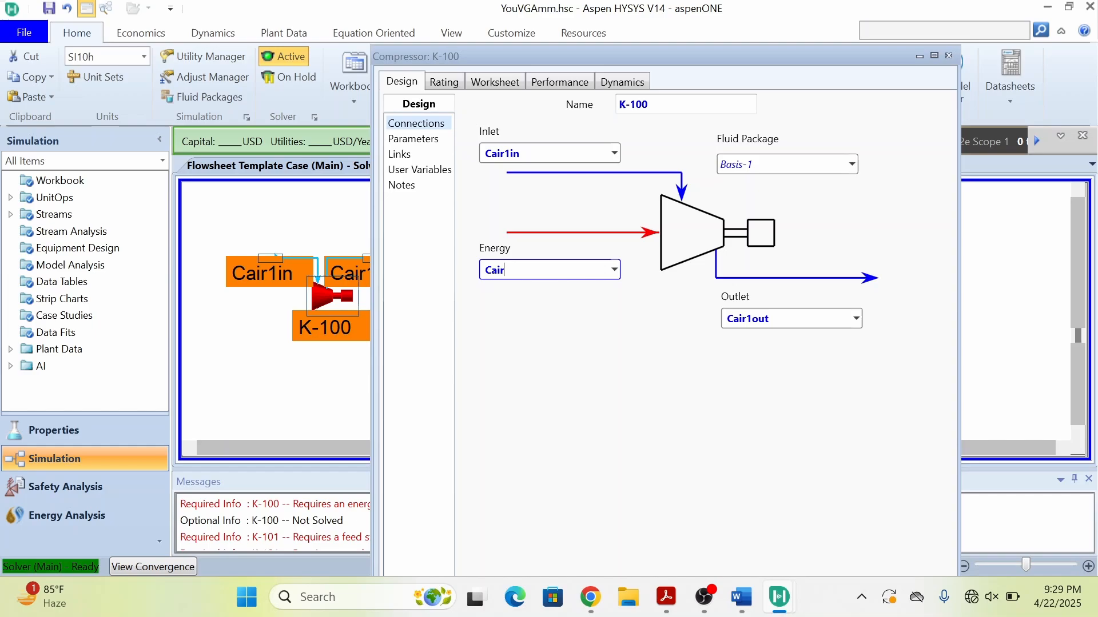
text(1e)
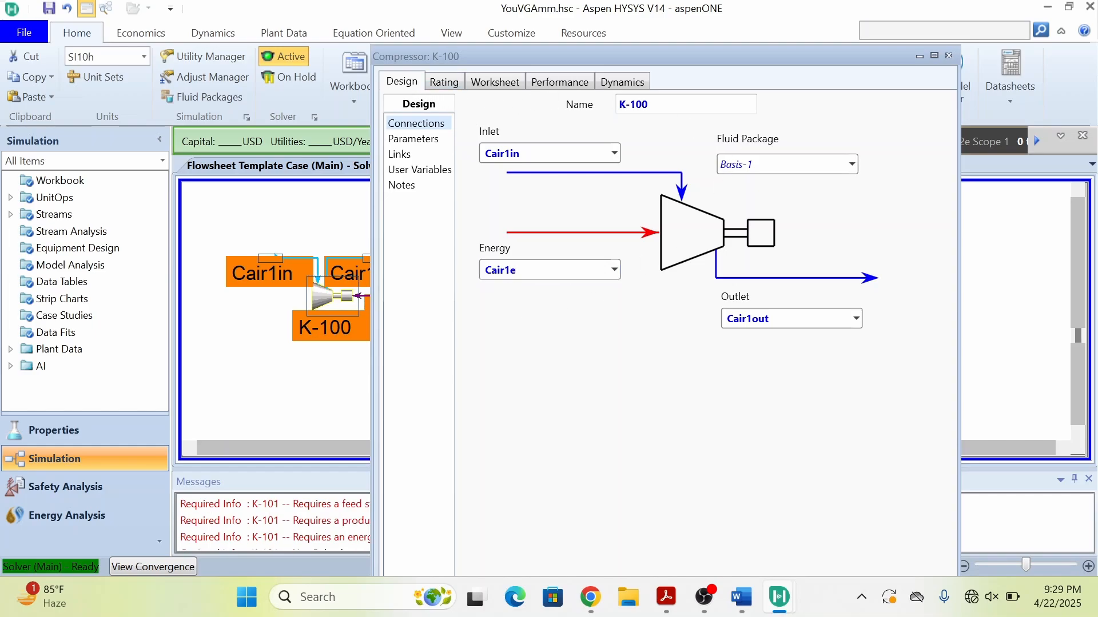
mouse_move(412, 138)
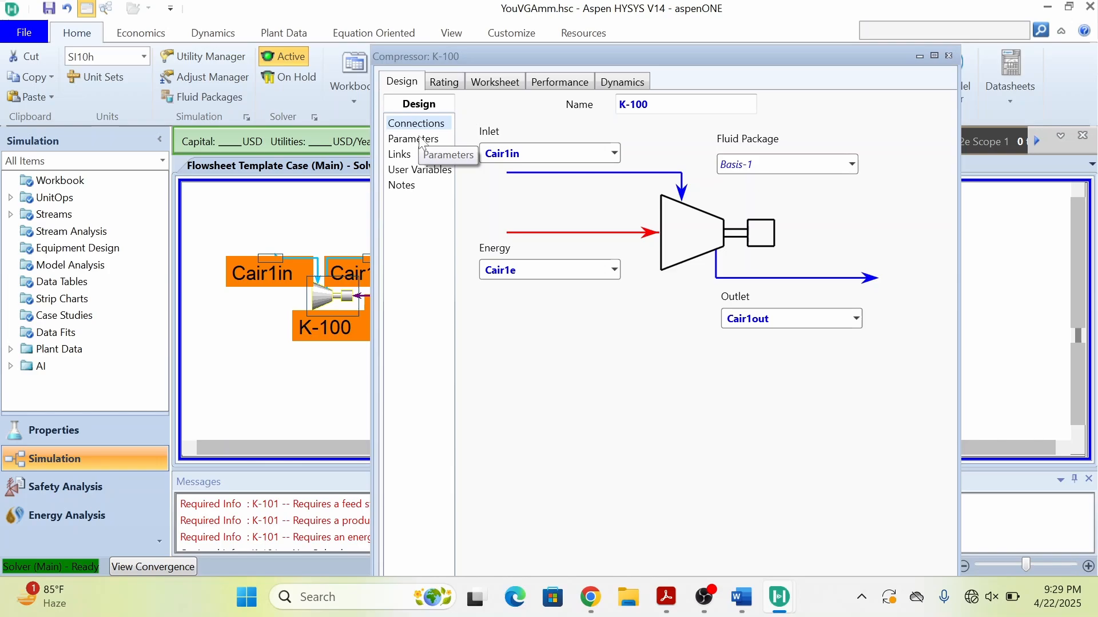
Set K-100's pressure ratio to 1.881 on the Parameters page.
click(413, 139)
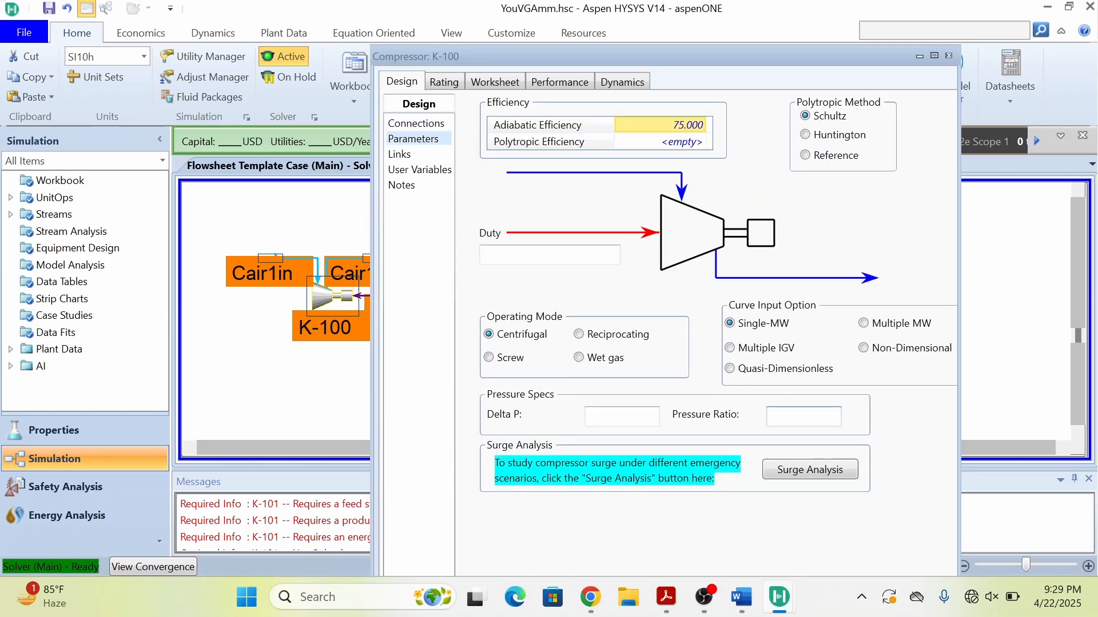
text(1.881)
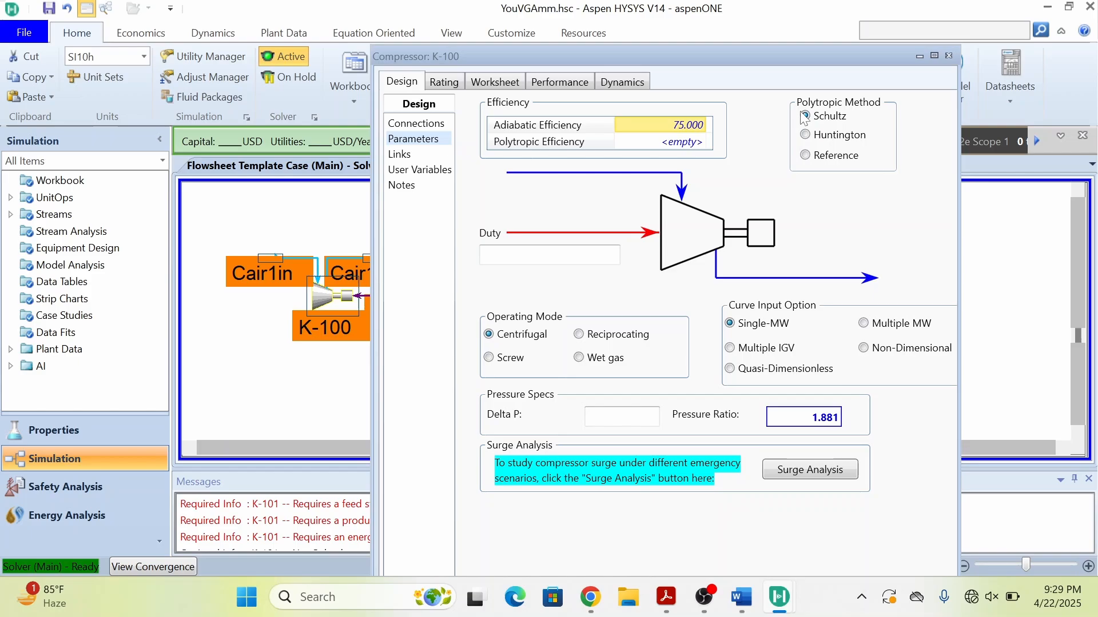
click(494, 82)
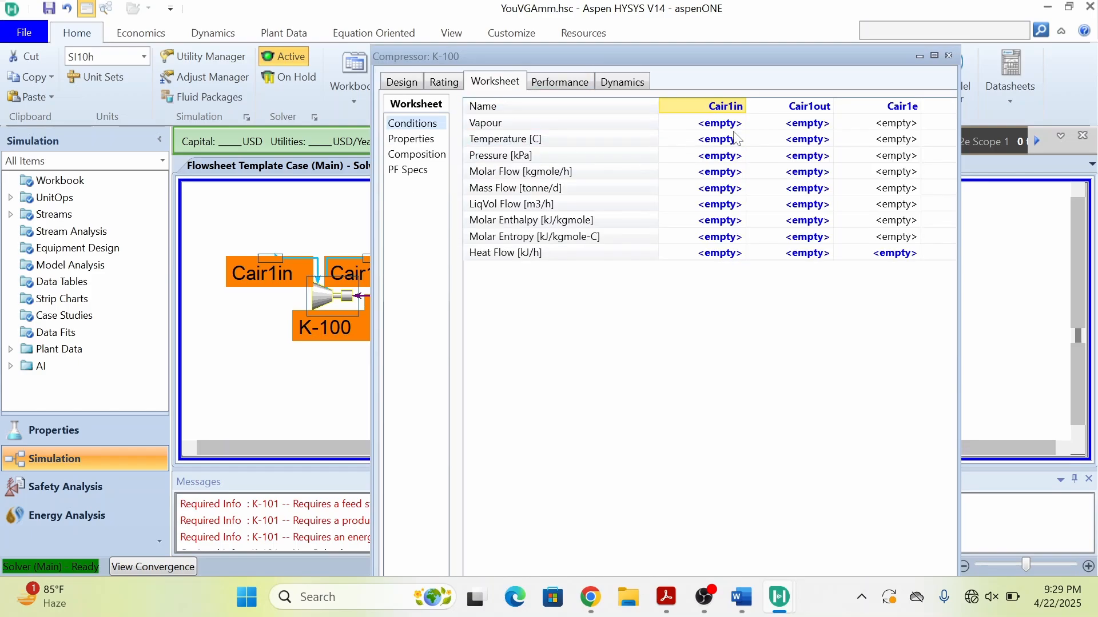
Give Cair1in 35 °C, 101 kPa, 1600 kgmole/h and nitrogen mole fraction 0.79.
text(35.00)
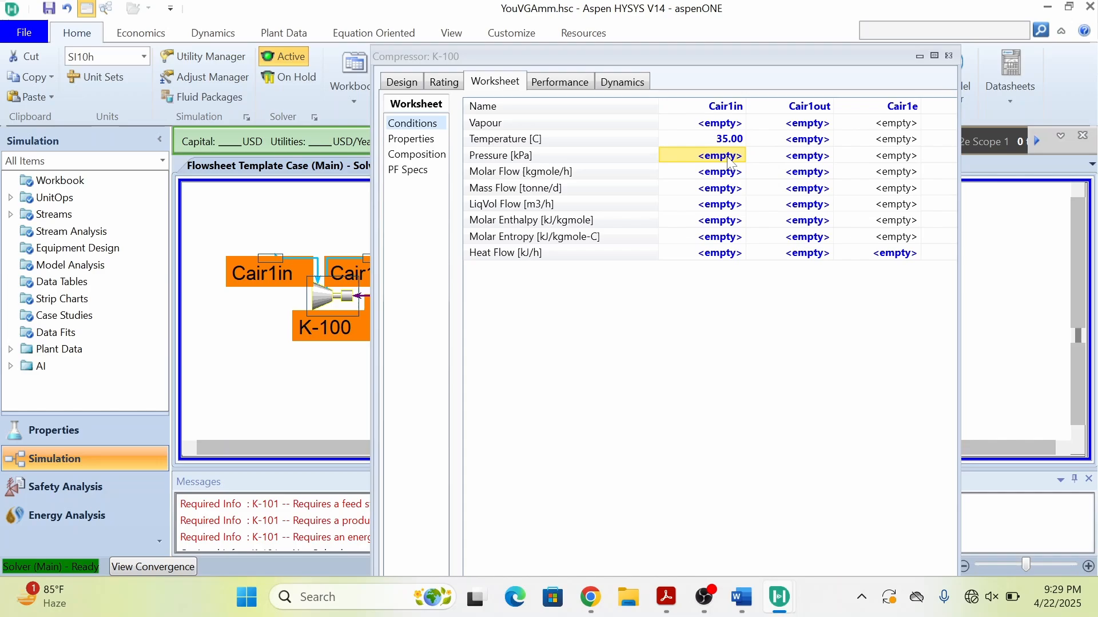
text(101.0)
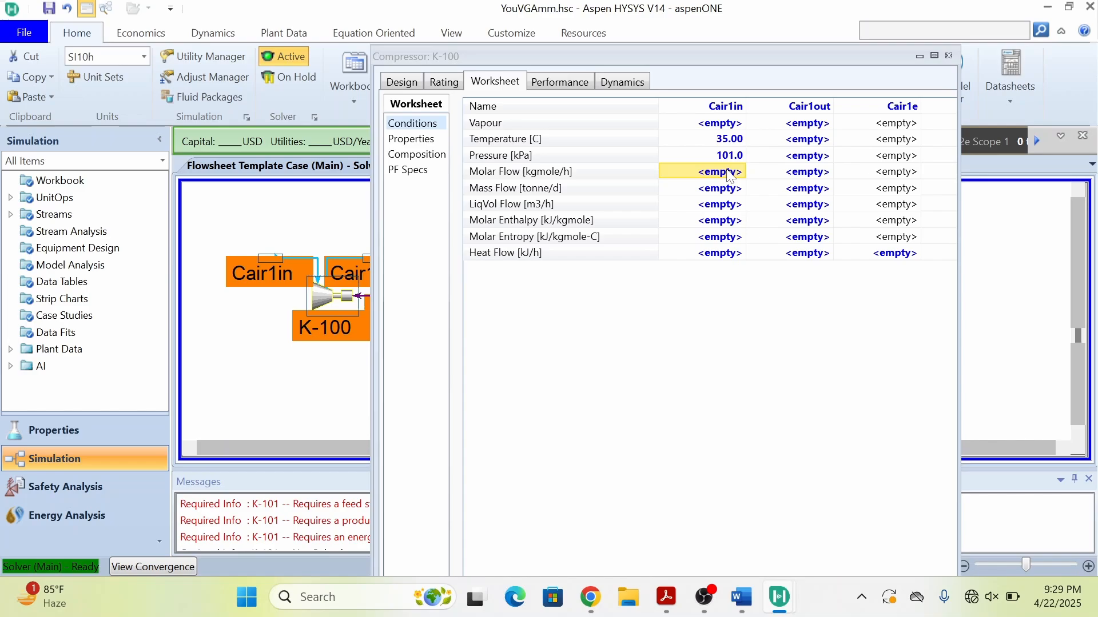
text(1550)
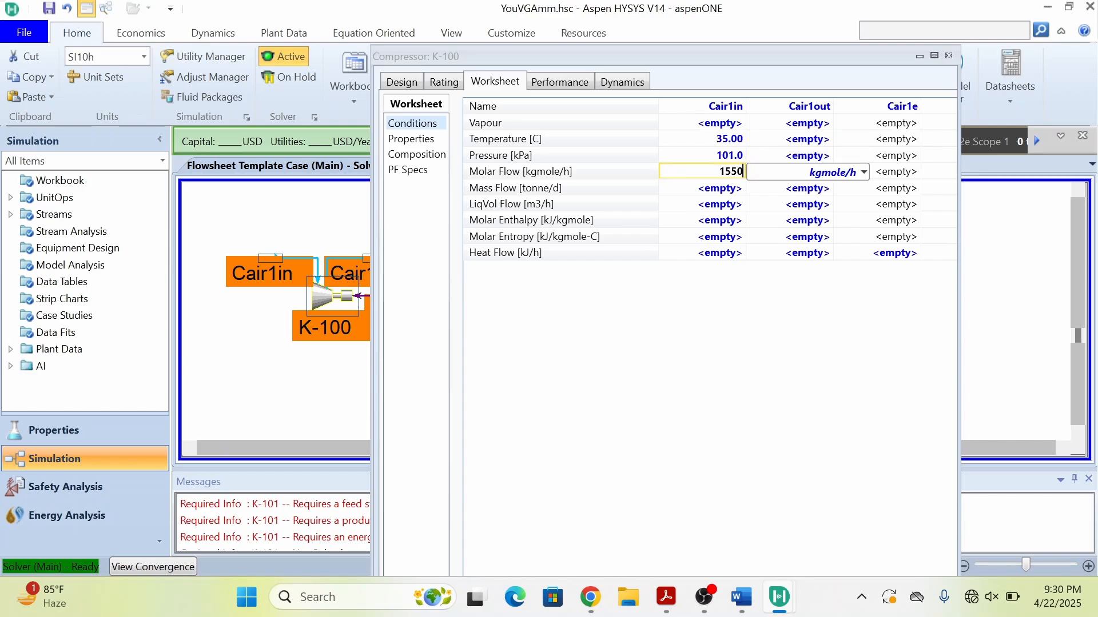
text(1)
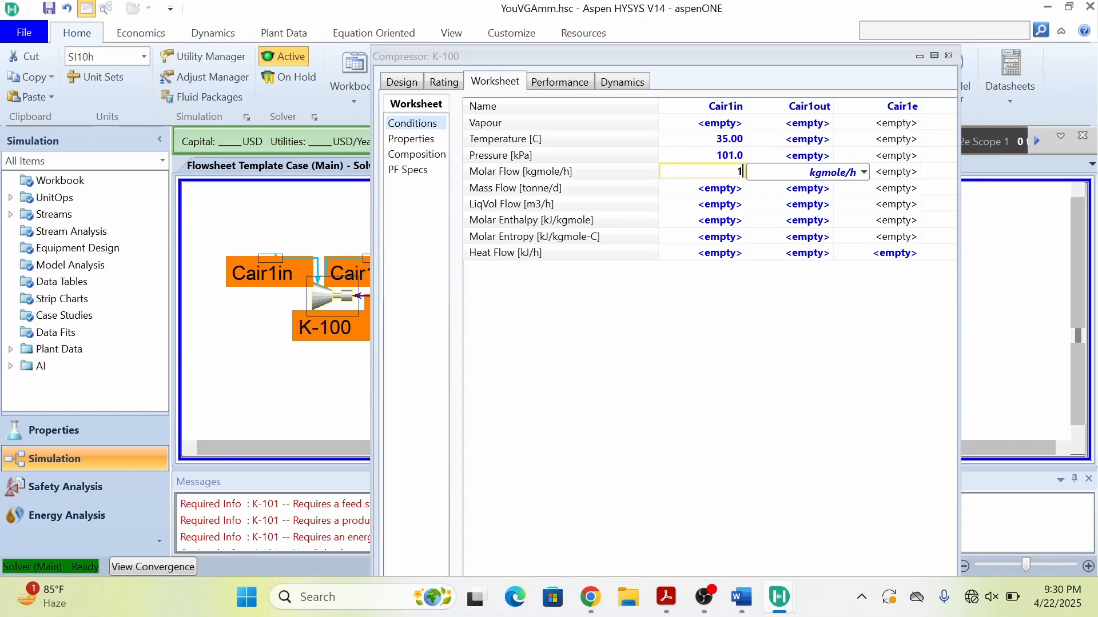
text(600)
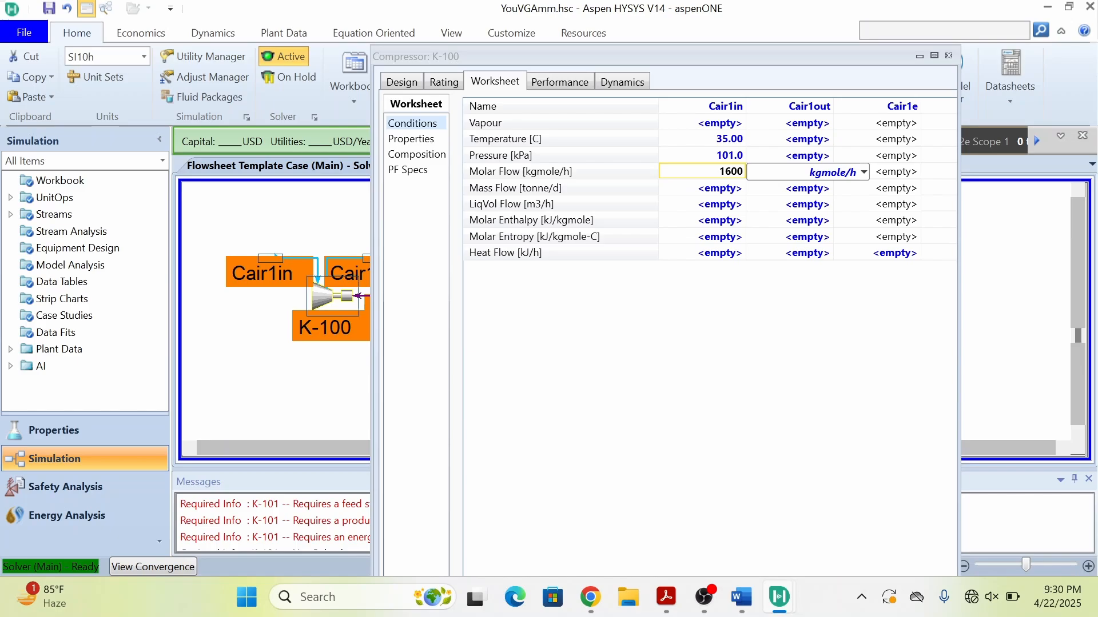
double_click(702, 171)
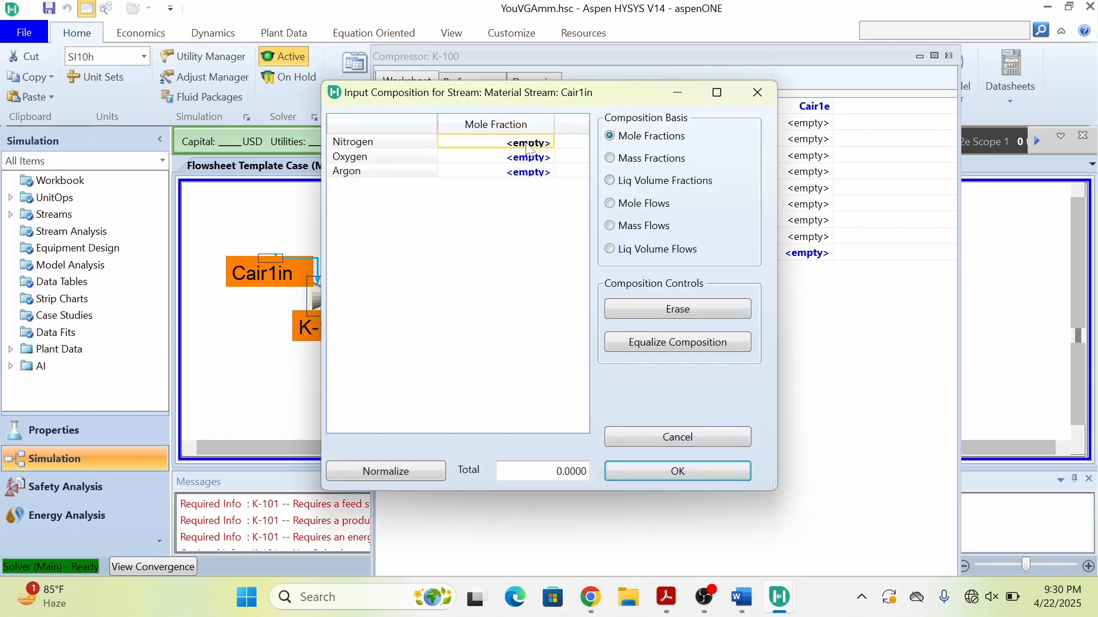
text(0.79)
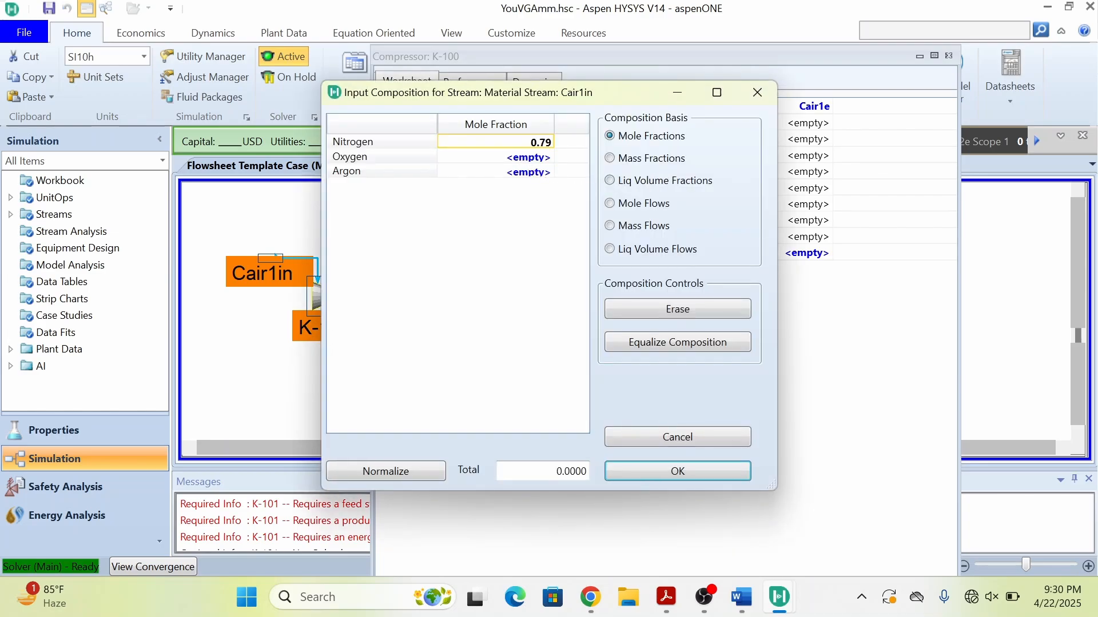